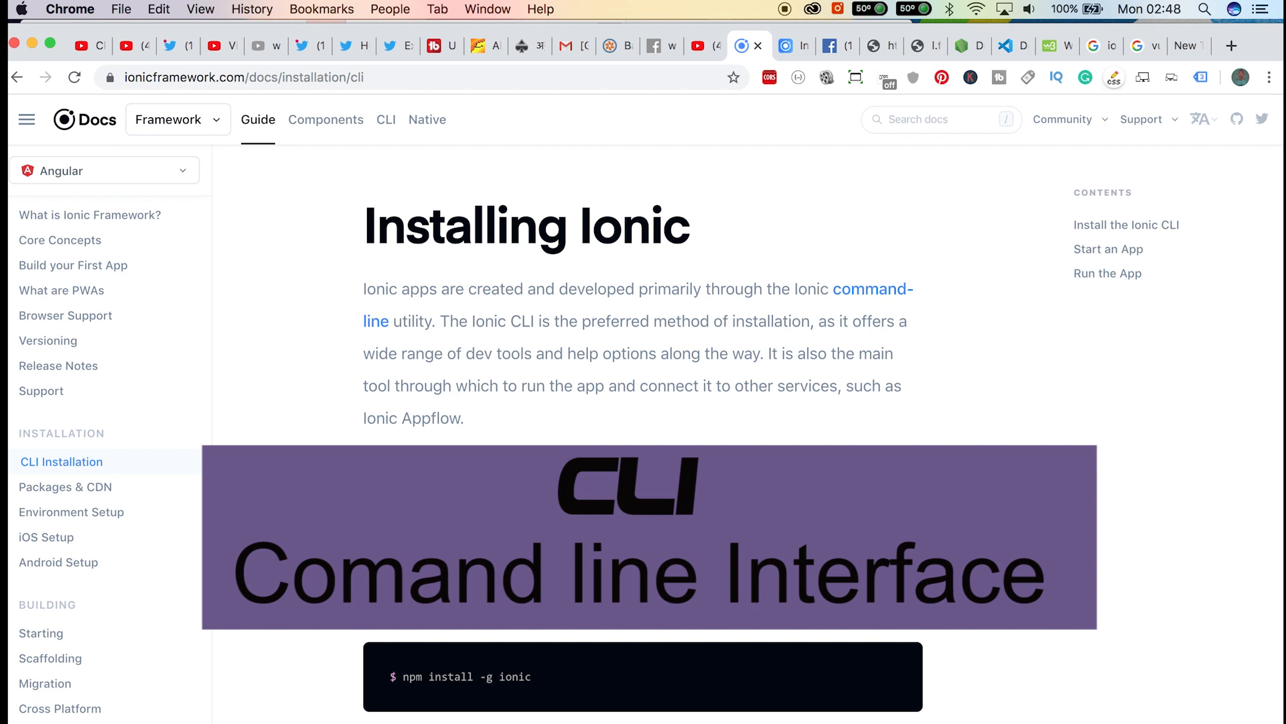
mouse_move(838, 248)
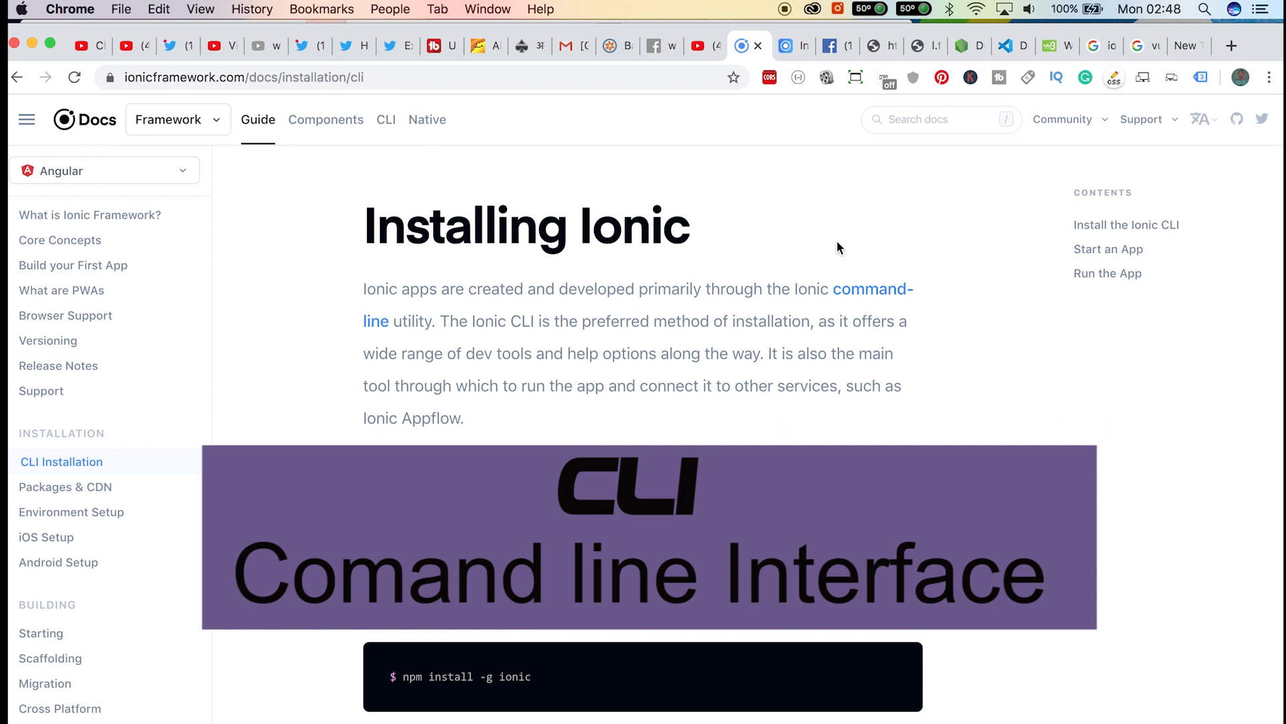
mouse_move(477, 313)
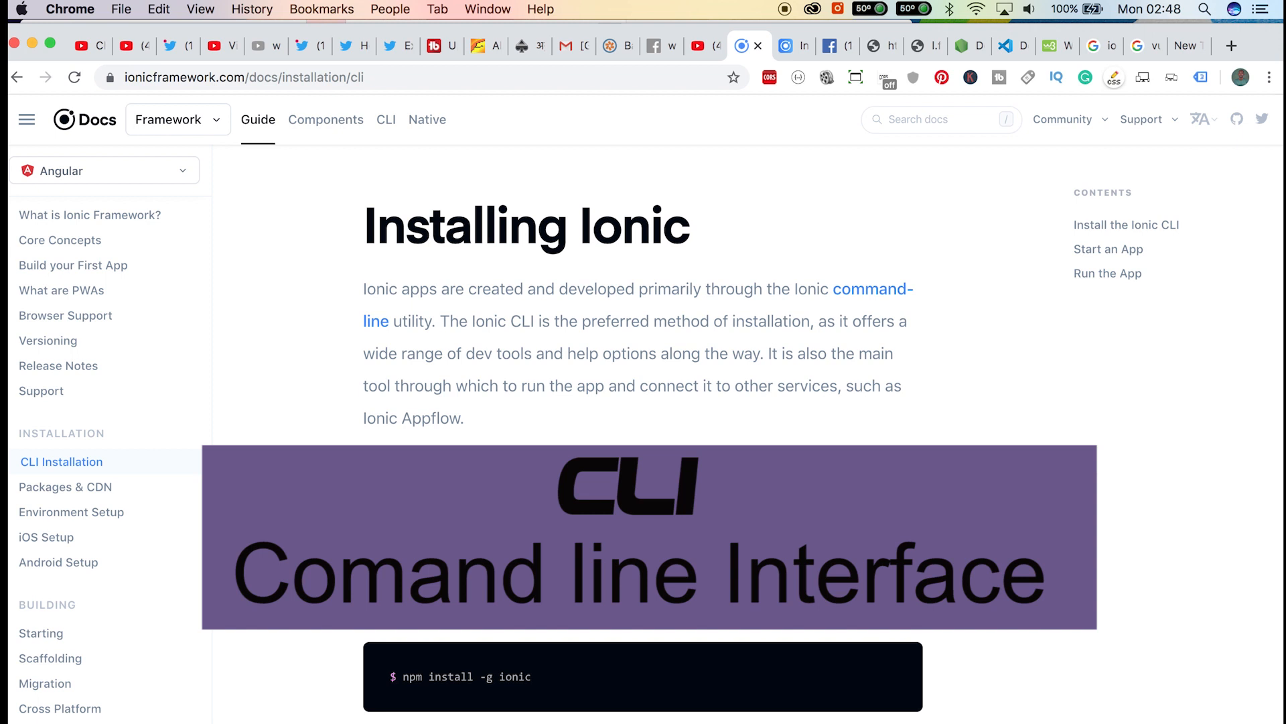
mouse_move(712, 441)
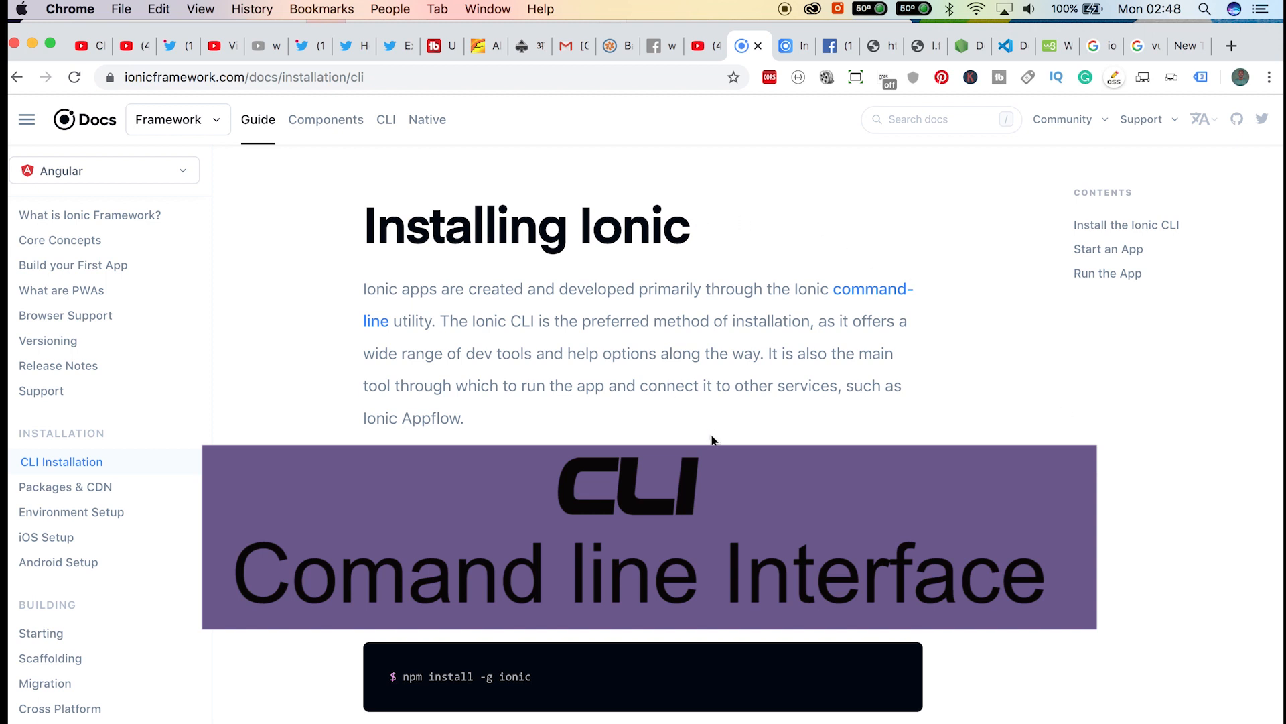
mouse_move(511, 319)
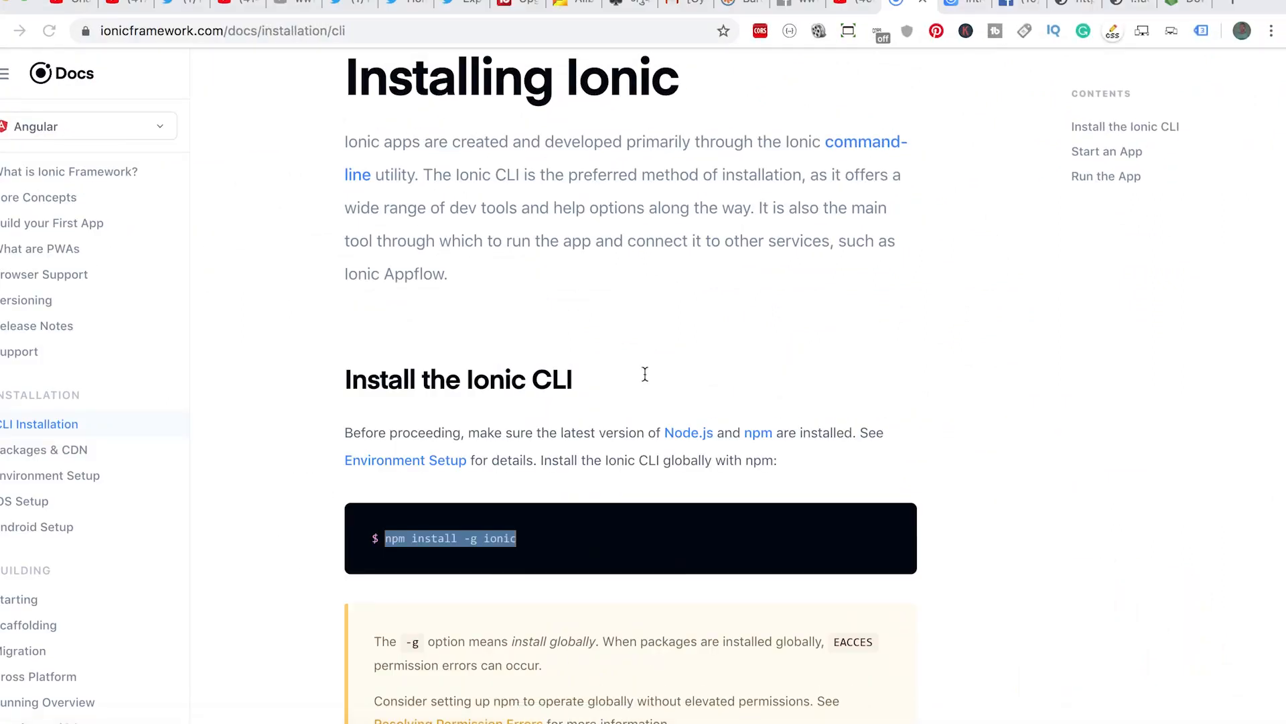
- Scroll through the Node.js LTS download options, then bring the Terminal session forward
scroll(down, 3)
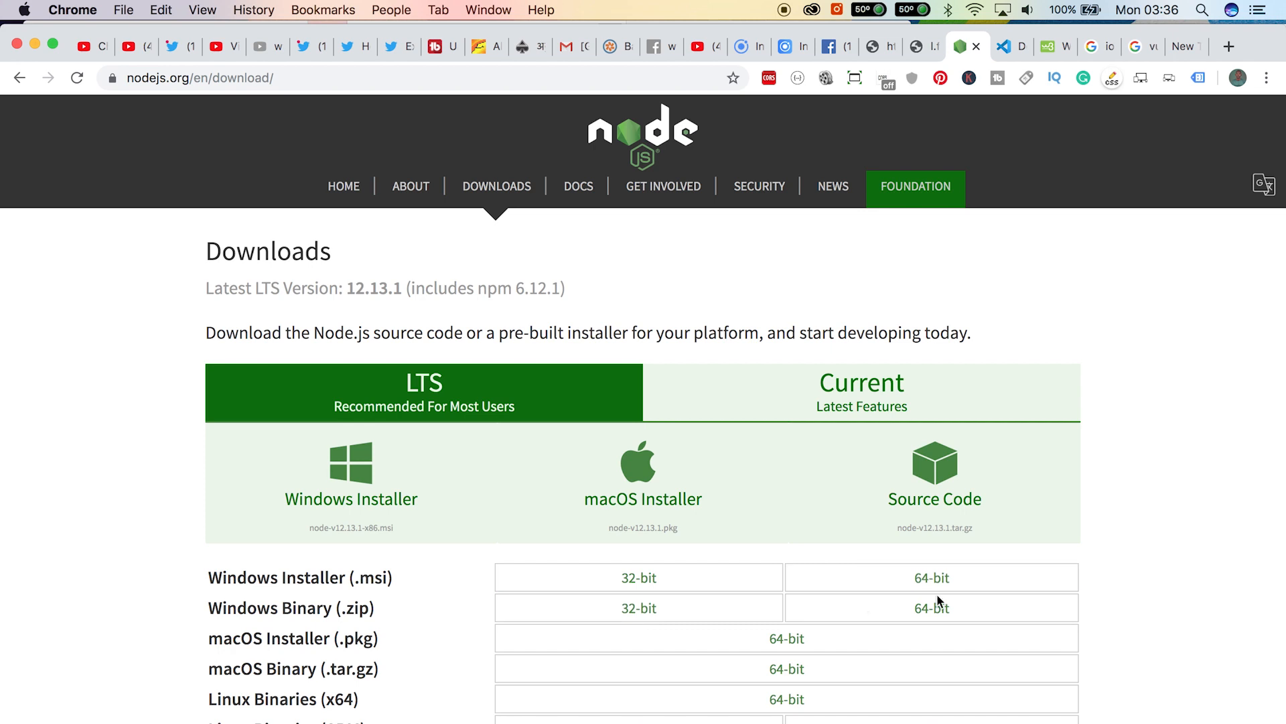
scroll(down, 3)
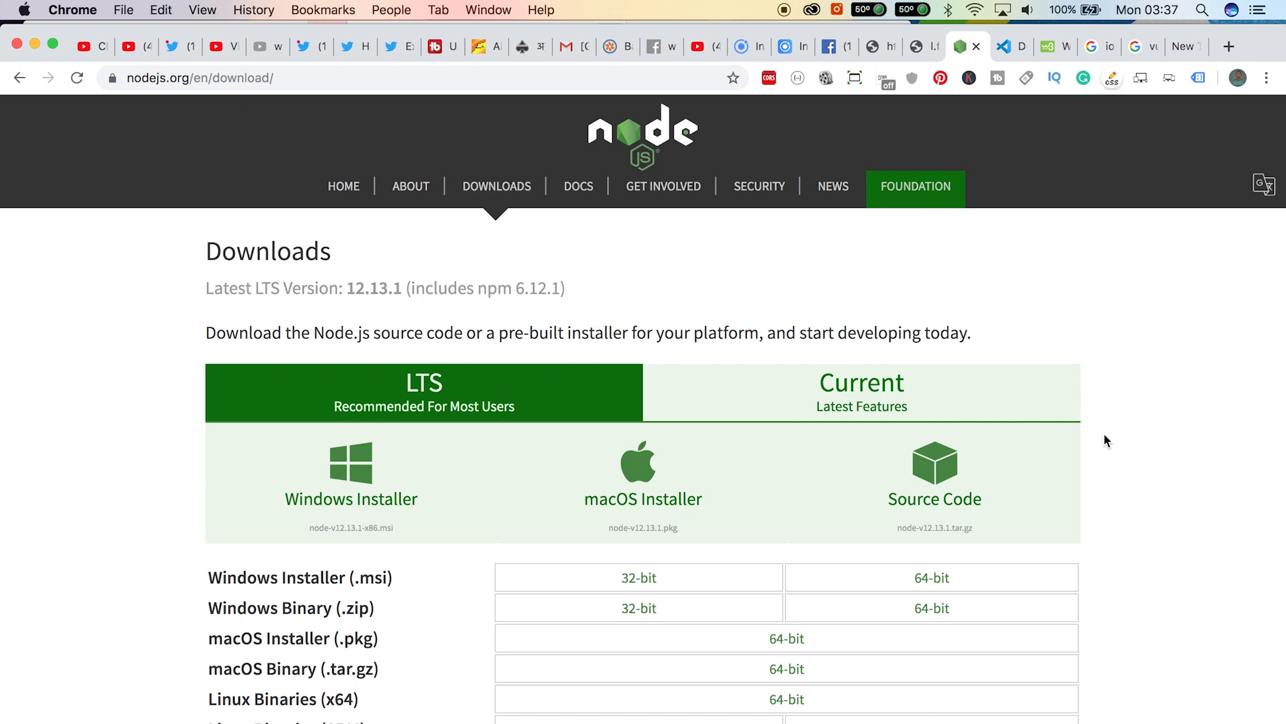
scroll(down, 3)
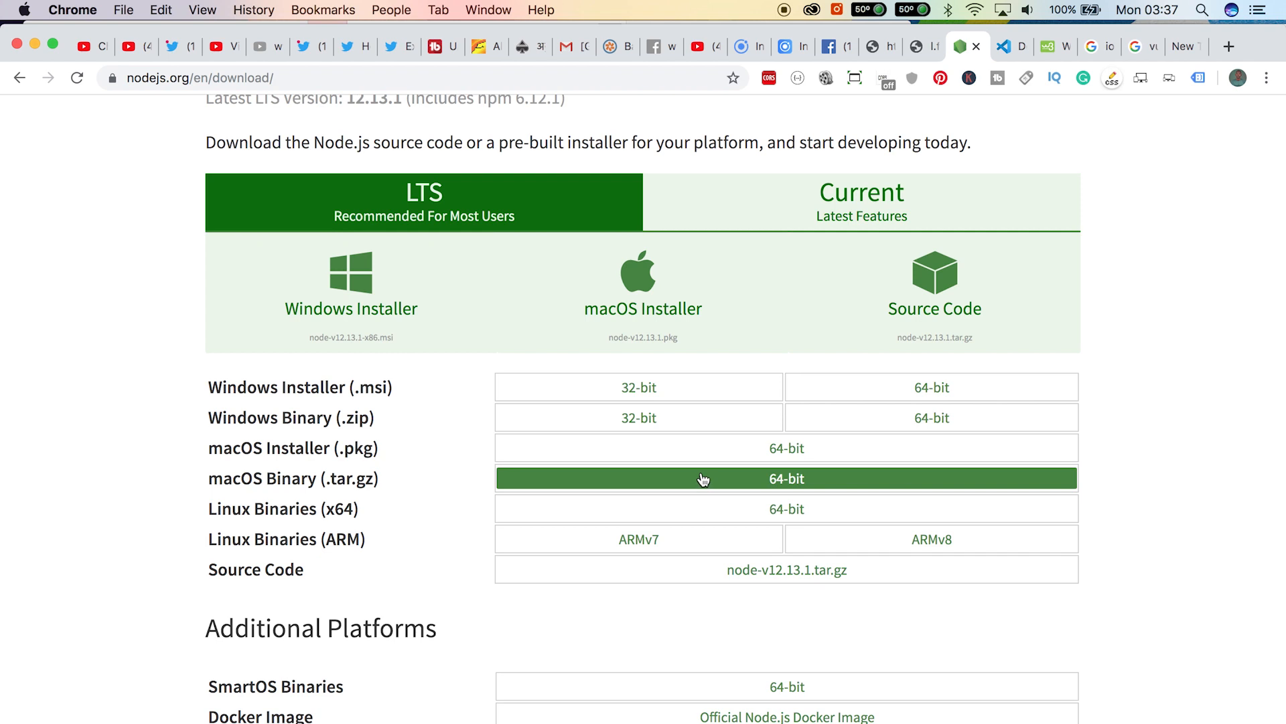
mouse_move(515, 480)
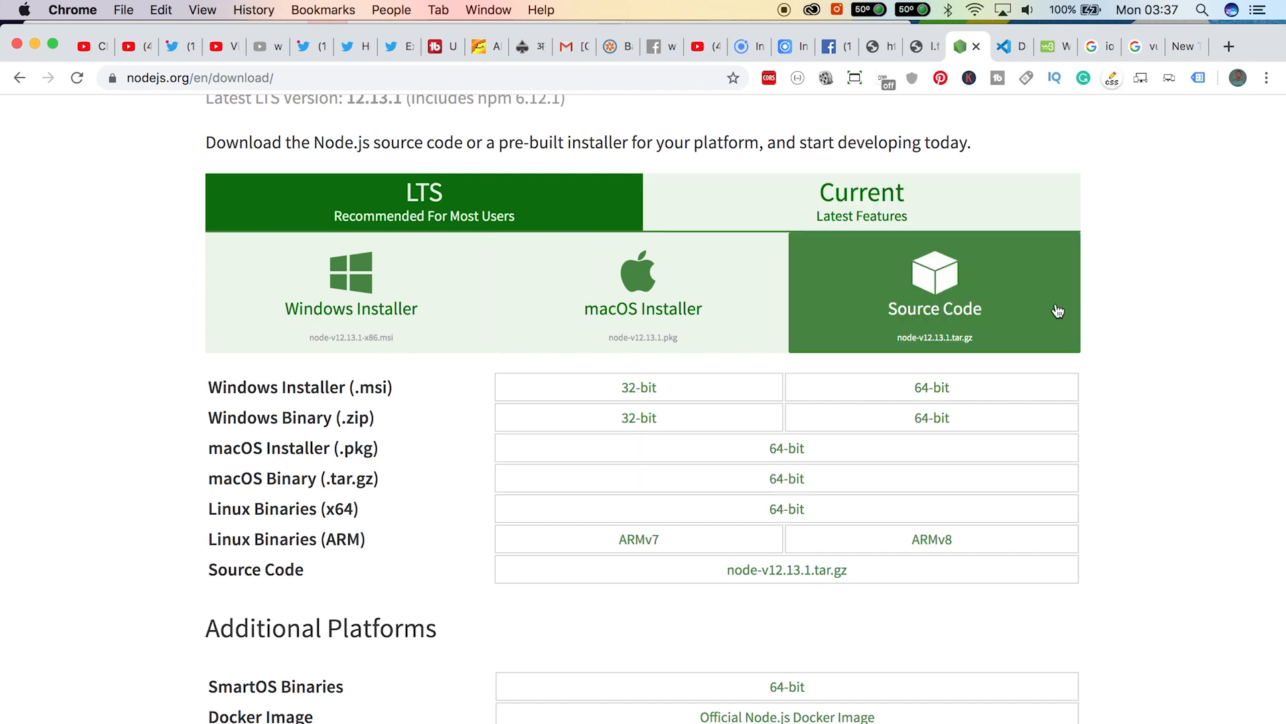
mouse_move(1230, 548)
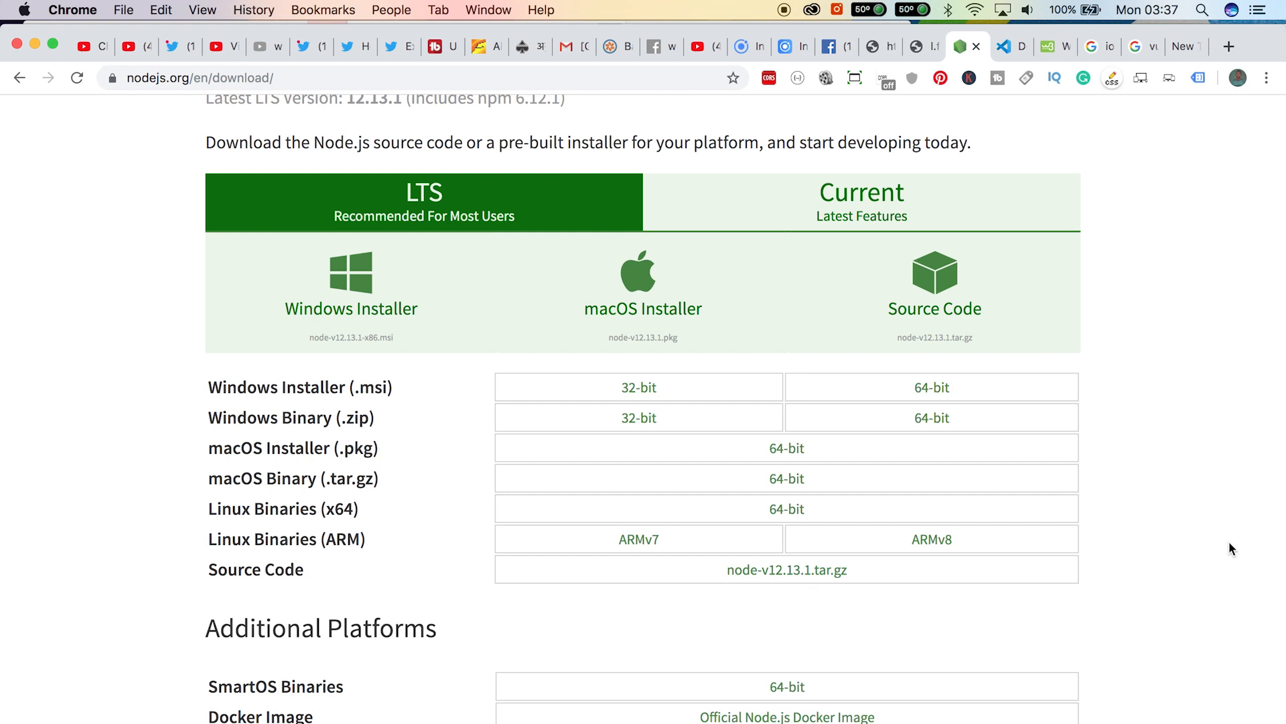
mouse_move(1226, 511)
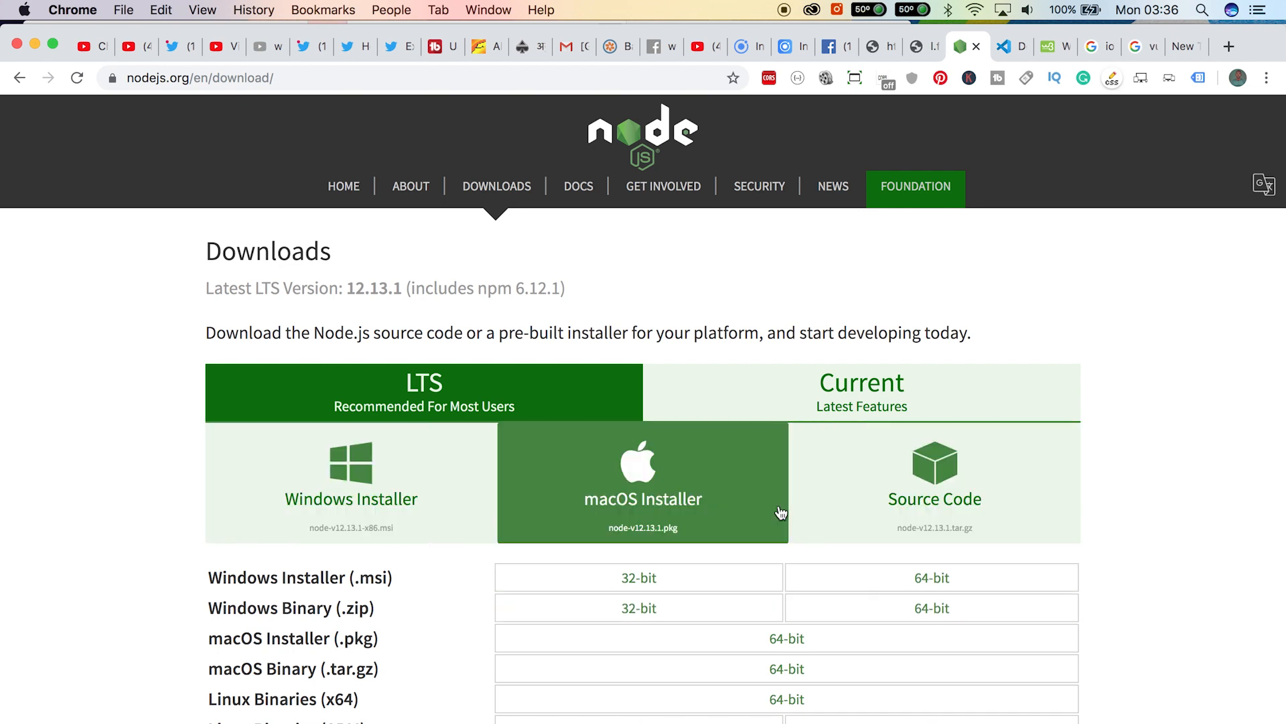
scroll(down, 3)
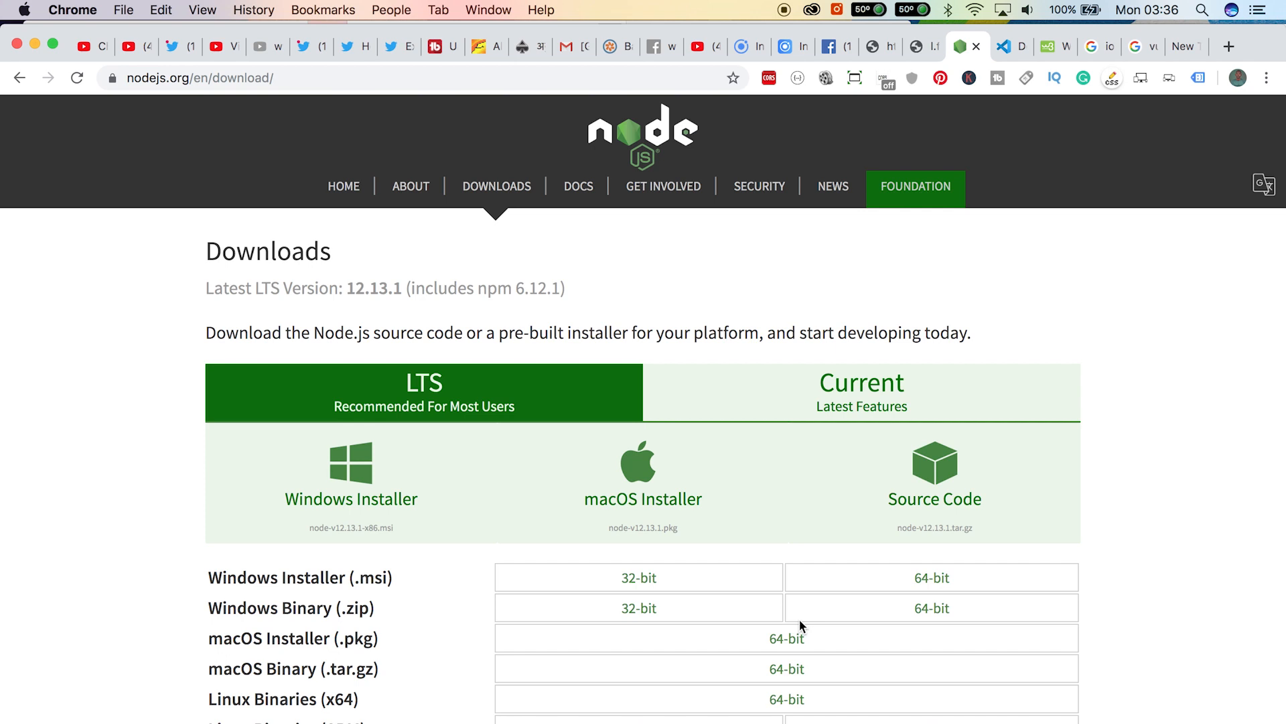
scroll(down, 3)
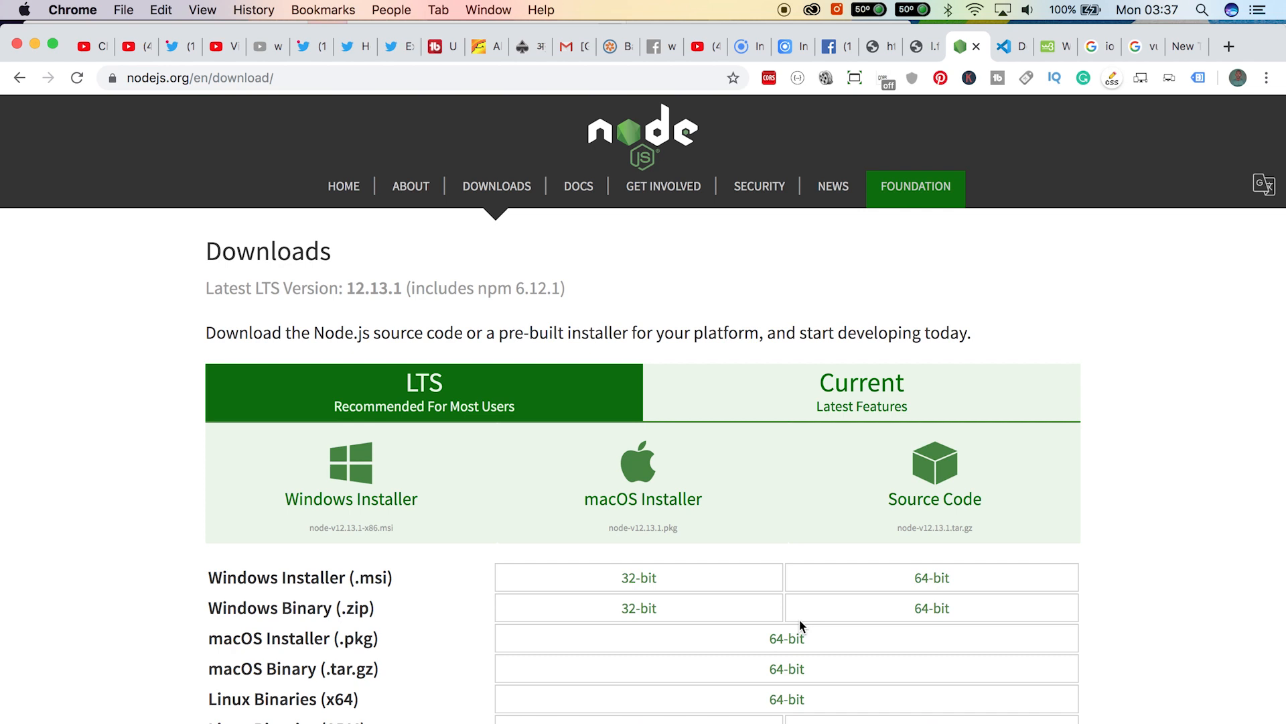
mouse_move(486, 394)
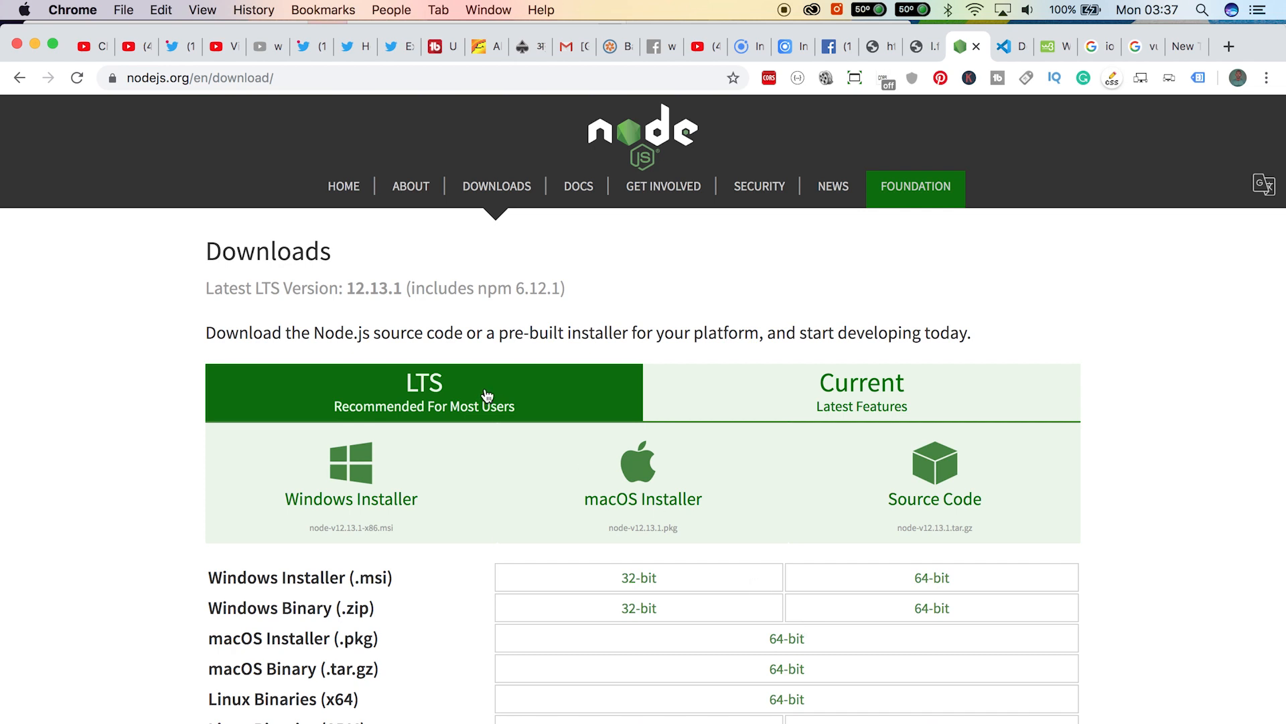
click(496, 185)
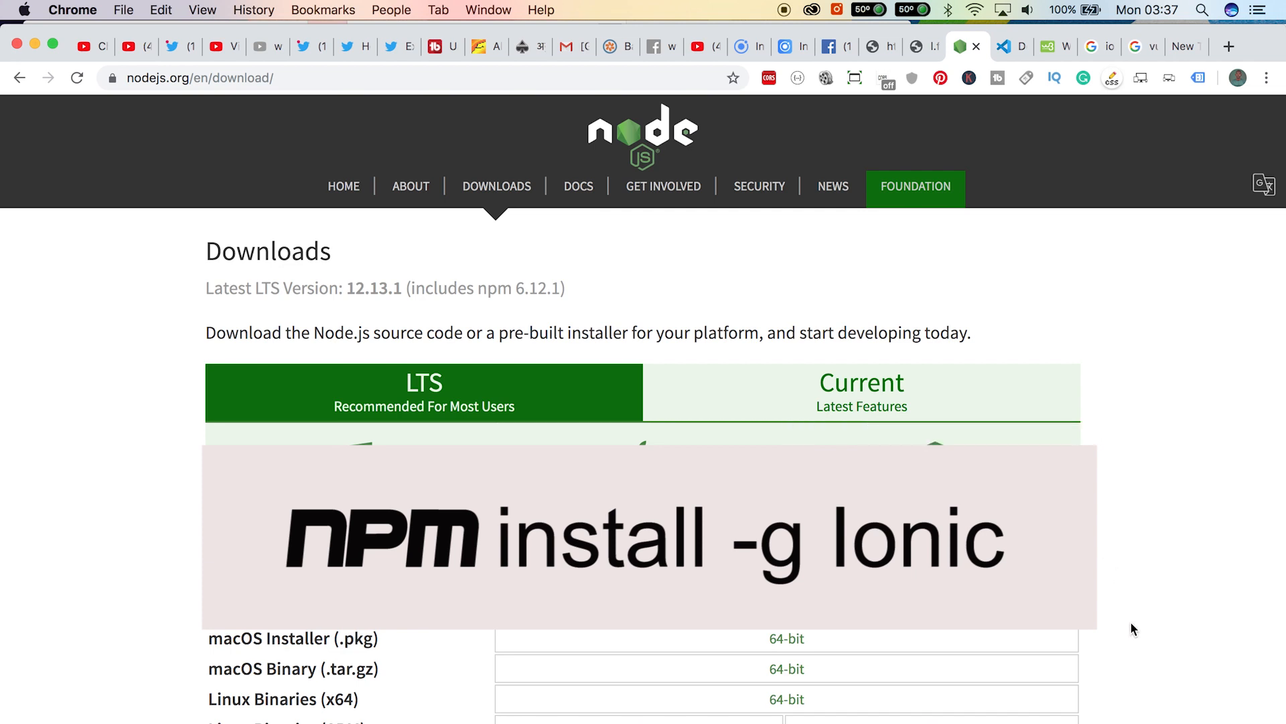
scroll(down, 3)
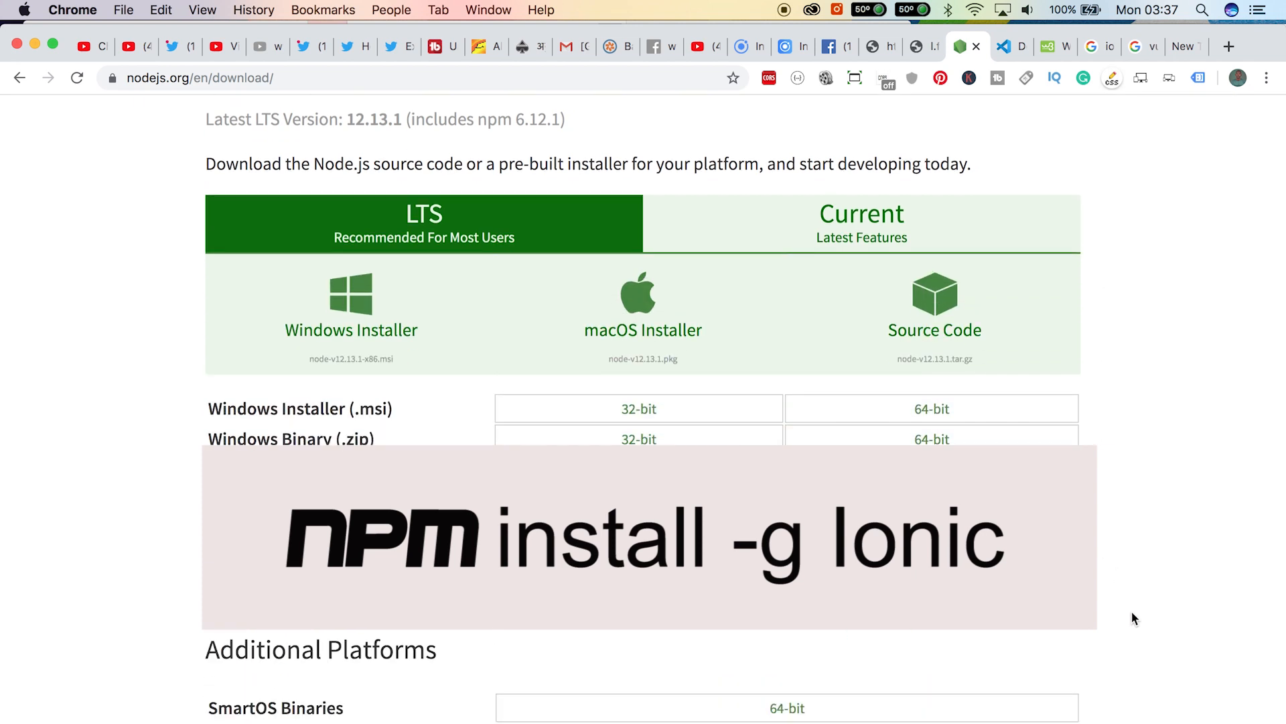
scroll(down, 3)
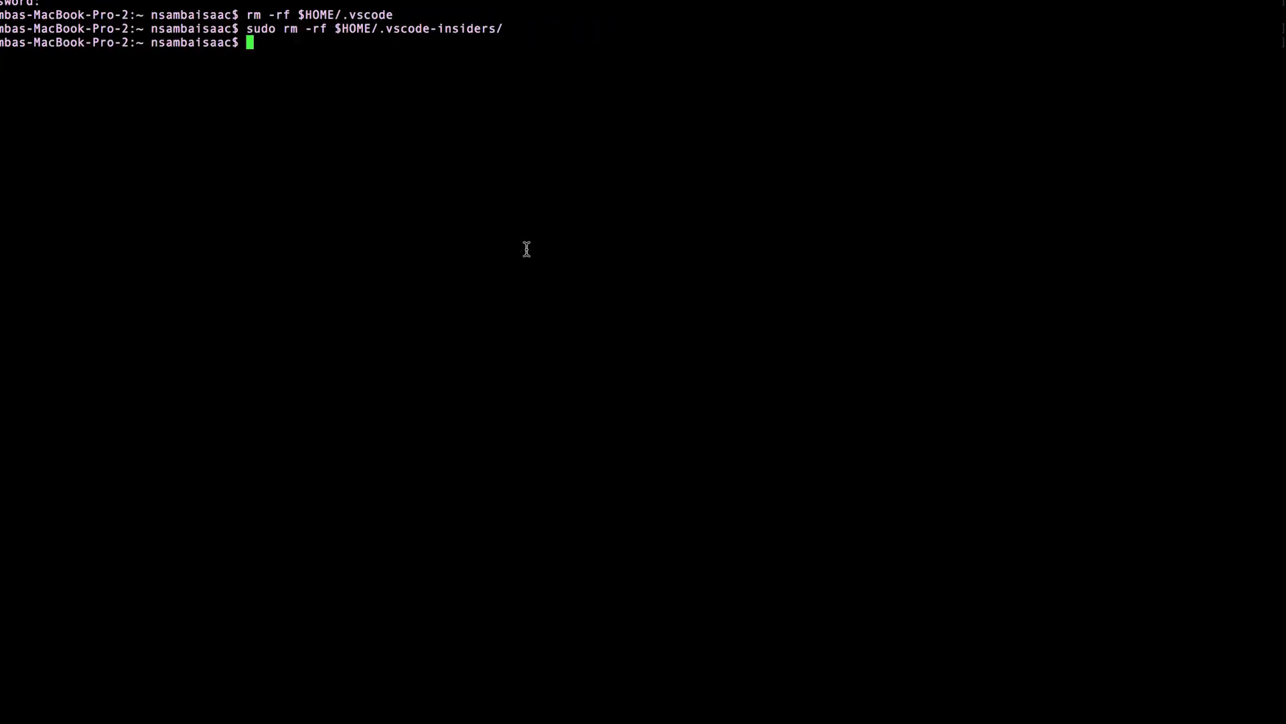
- Run npm install -g ionic, which fails with EACCES permission-denied errors
text(npm install)
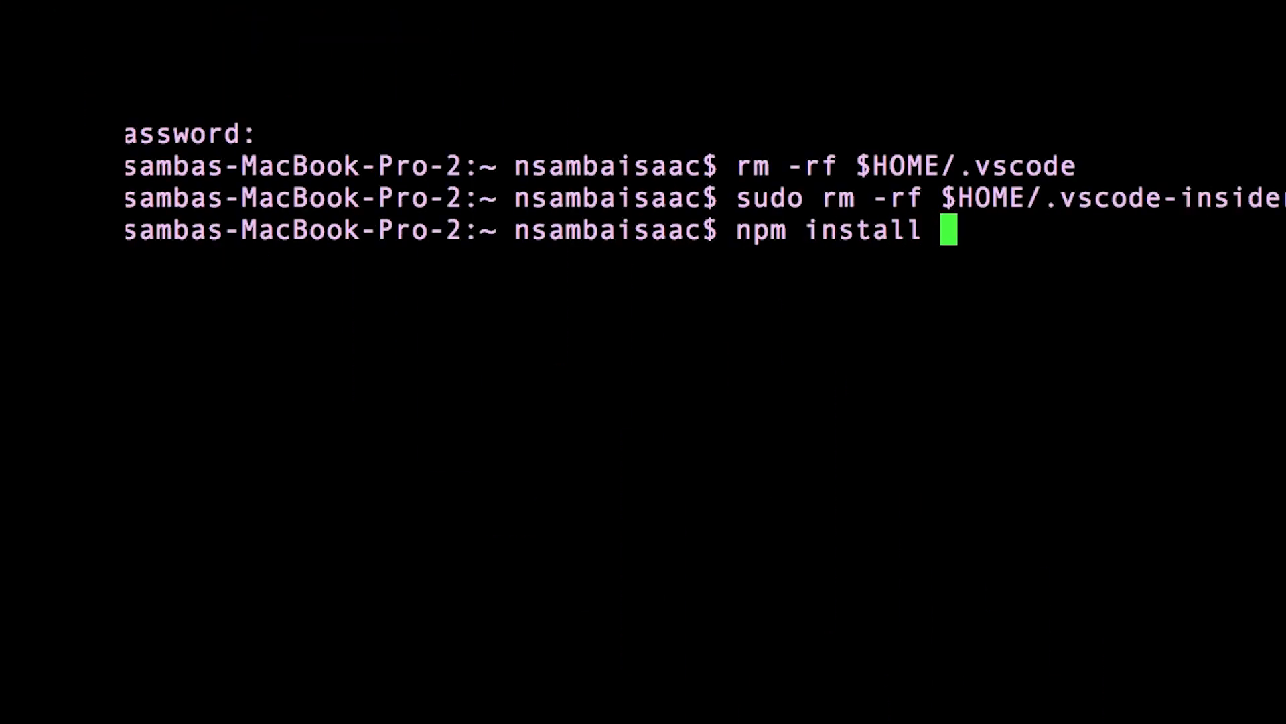
text(-g)
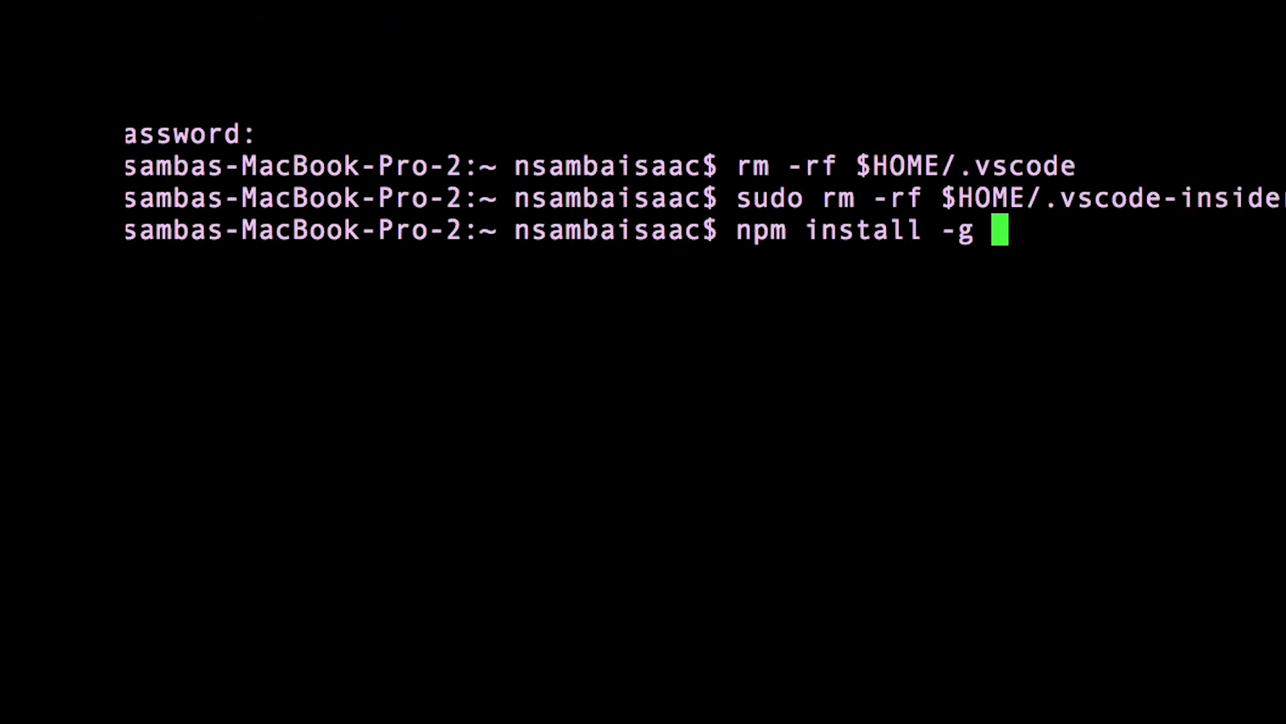
text(iono)
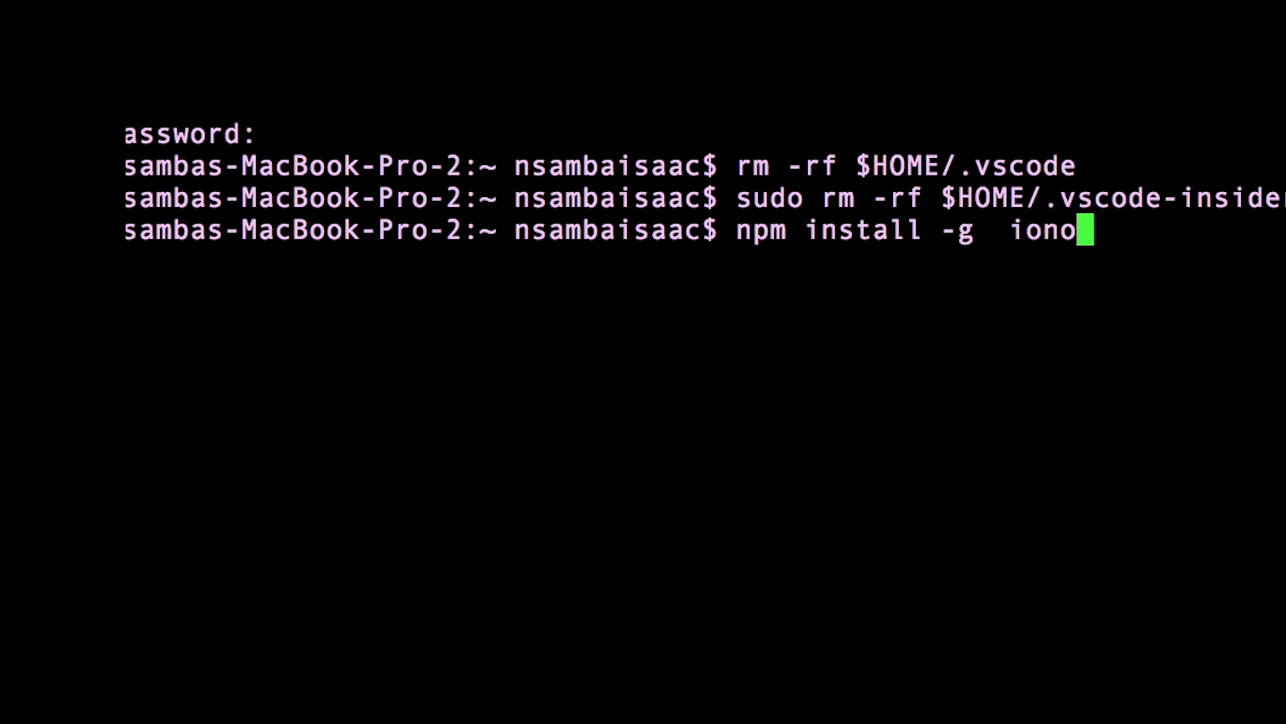
text(c)
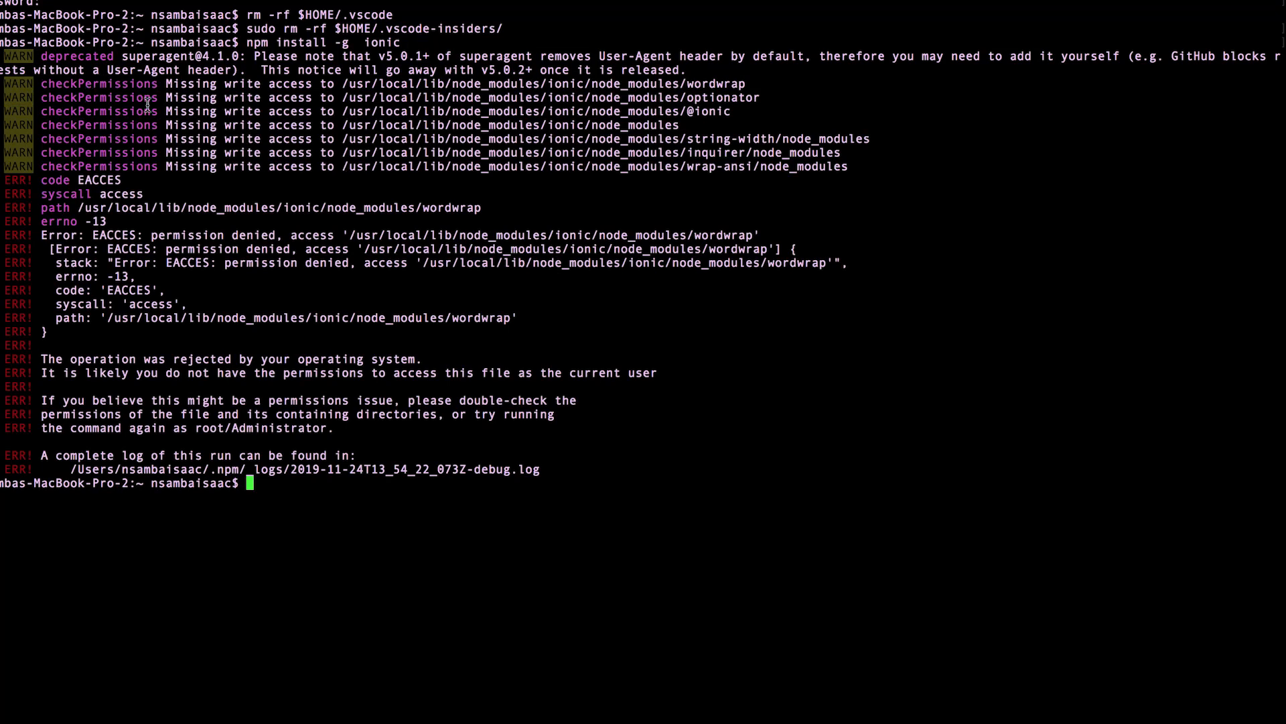
mouse_move(425, 440)
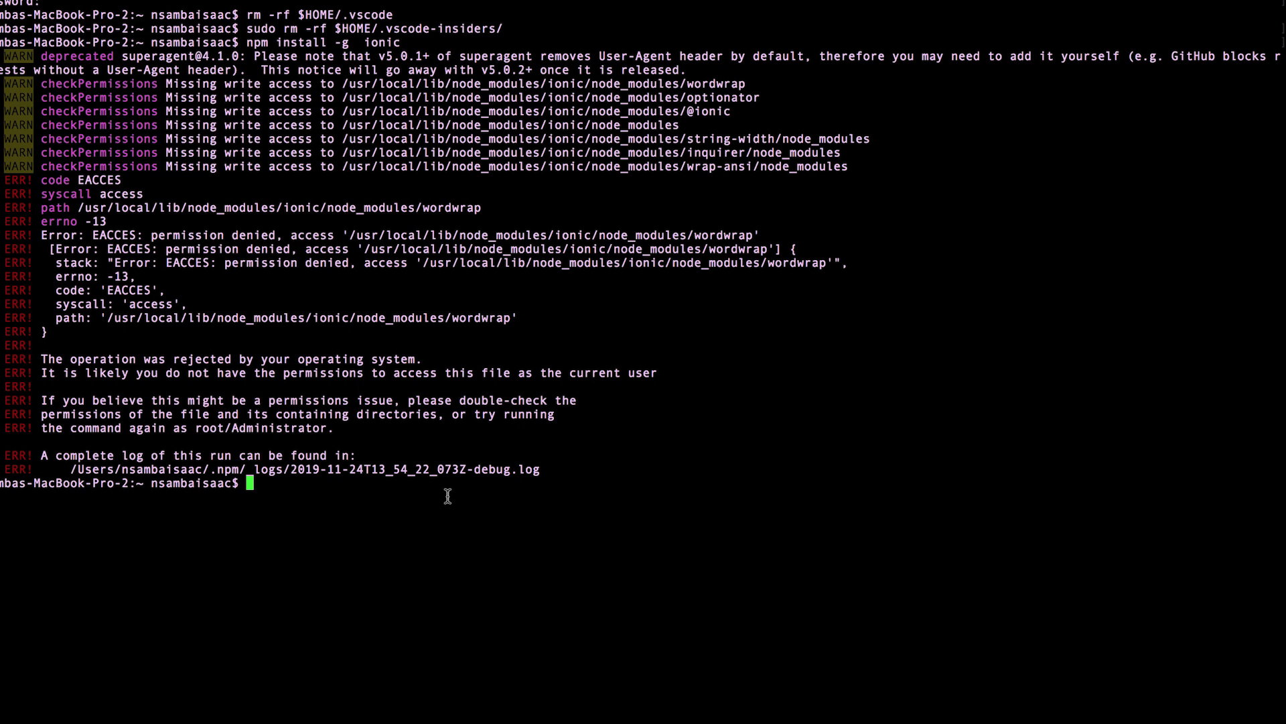
text(su)
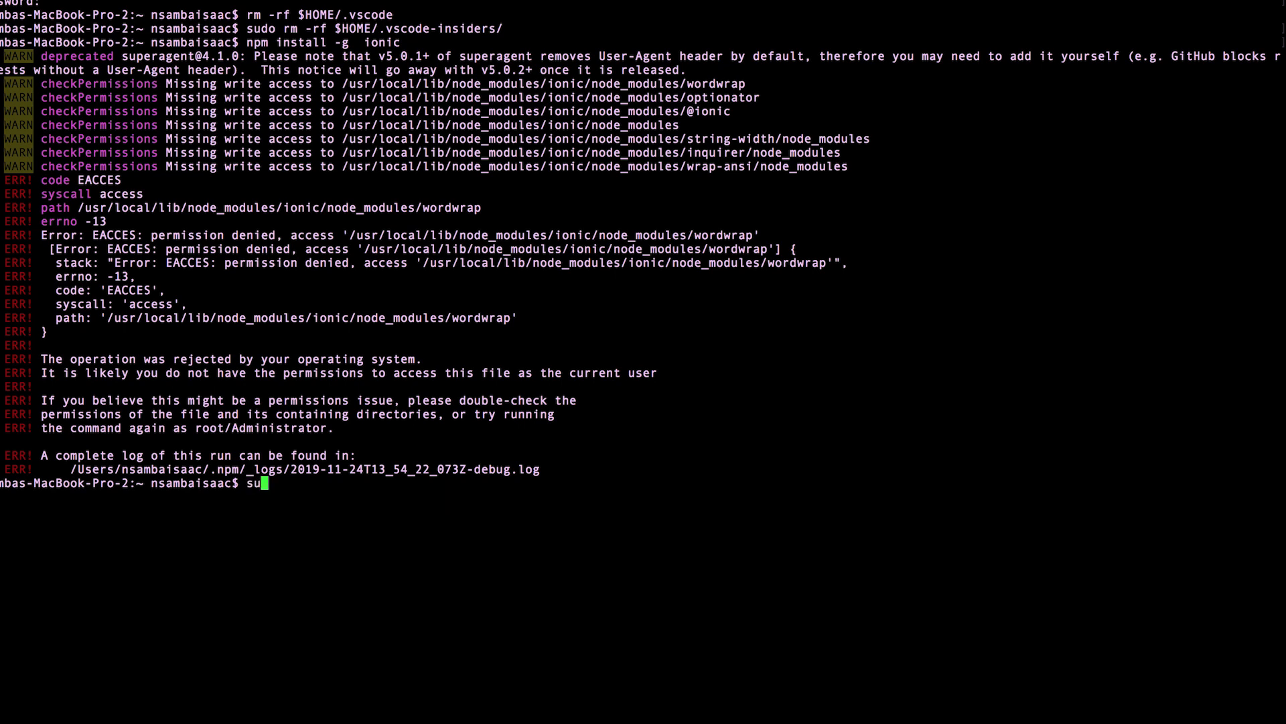
text(do)
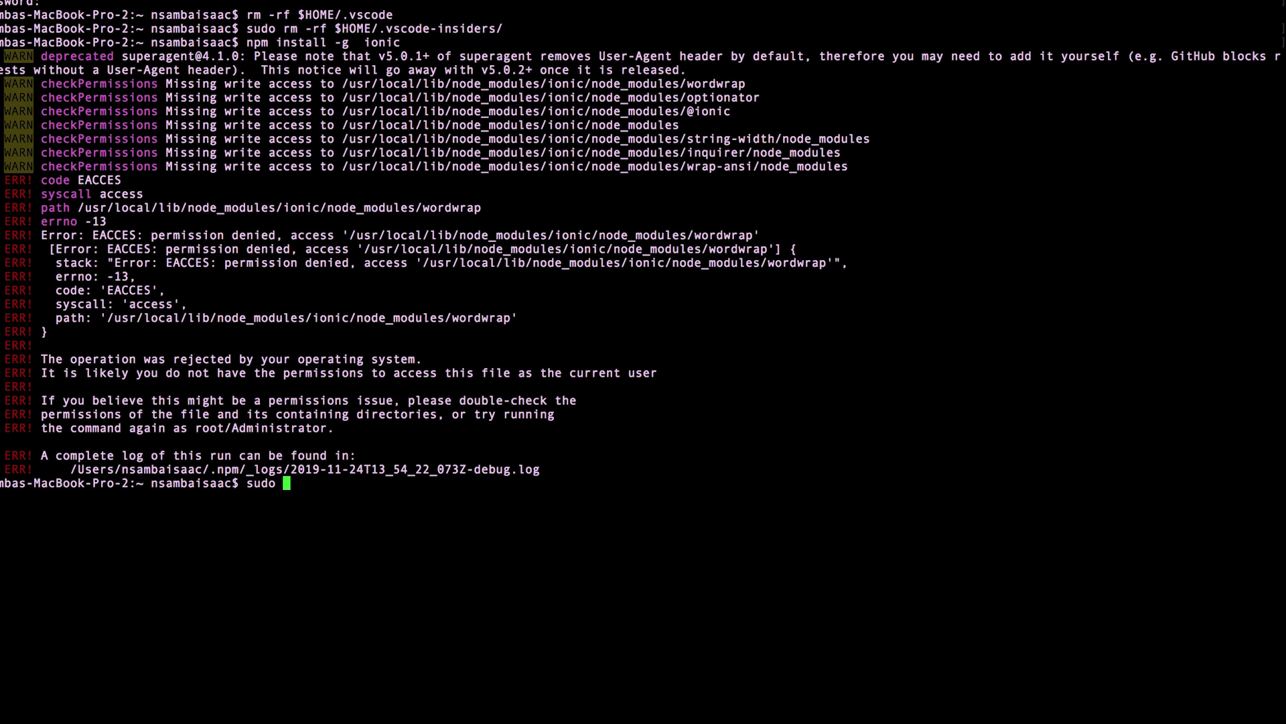
text(npm install -)
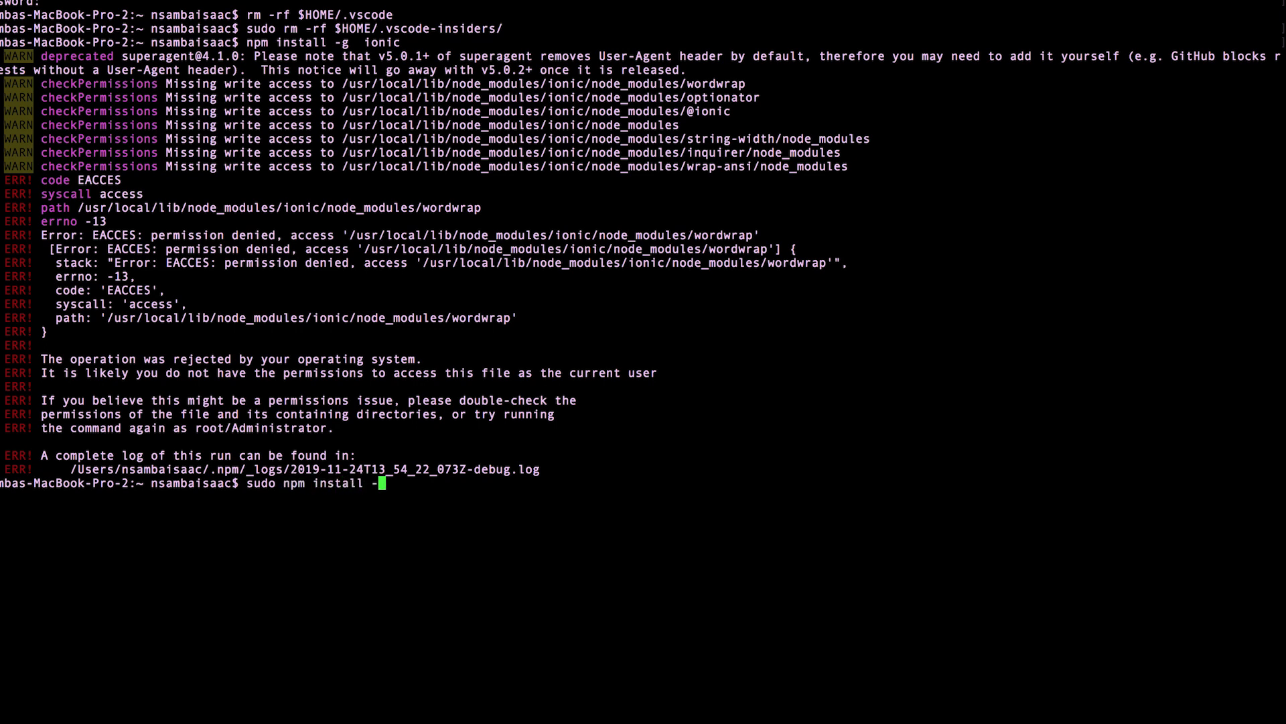
text(g)
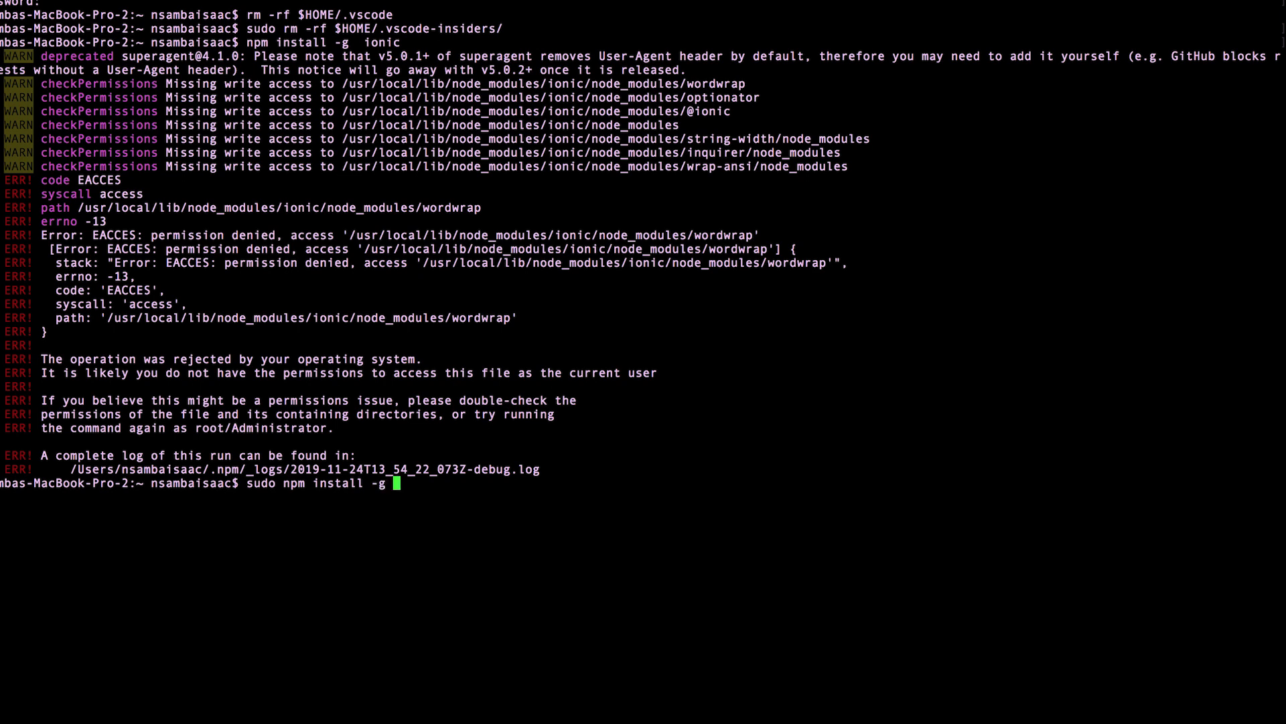
text(i)
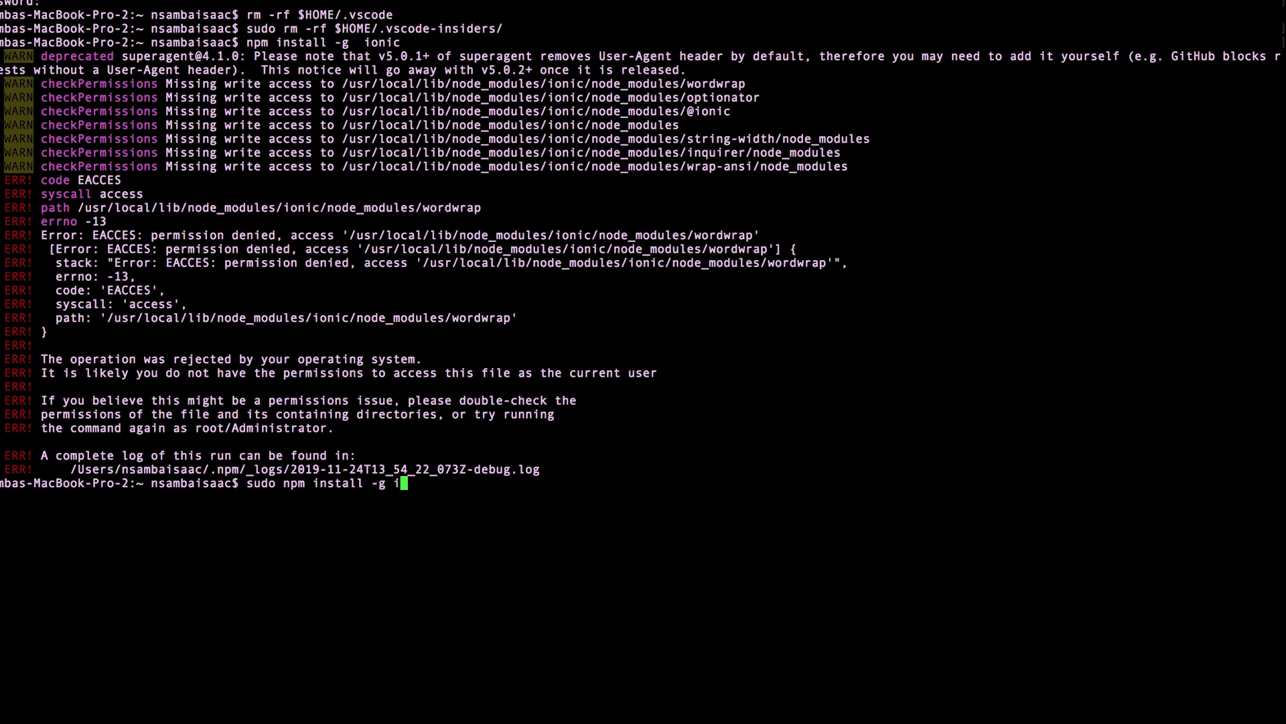
text(onic)
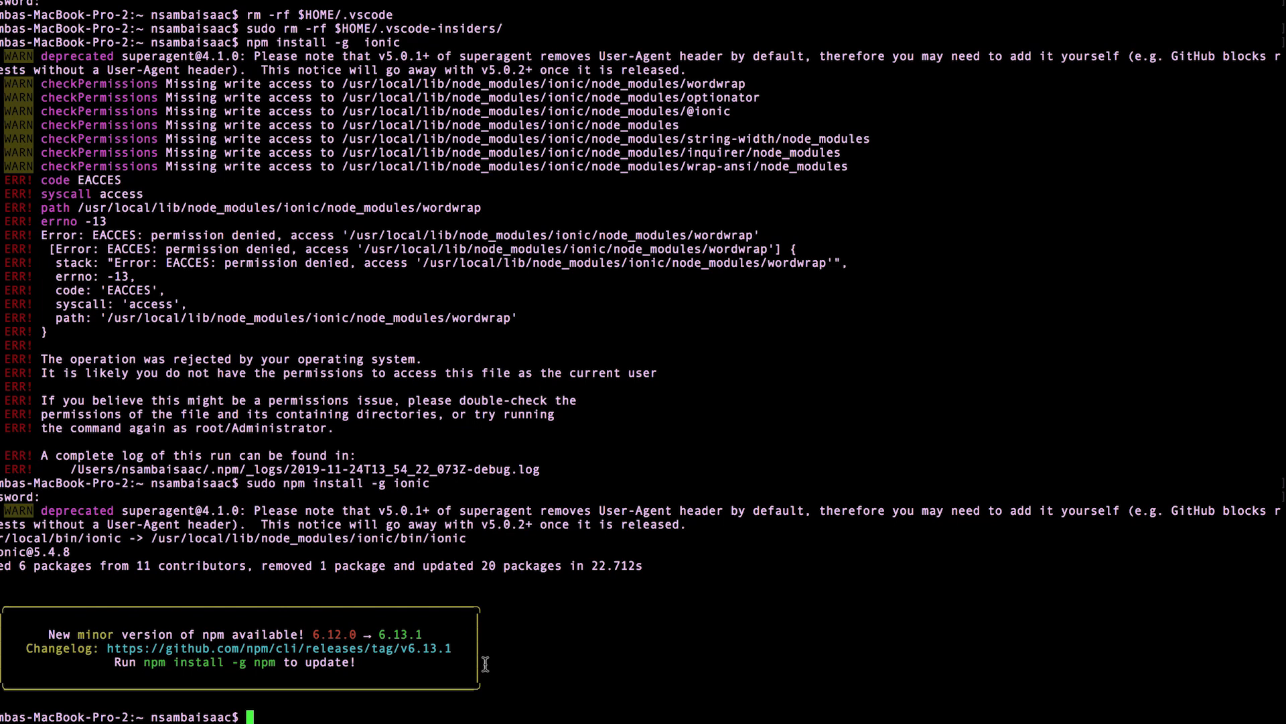
- Run ionic start newsapp --type=angular and pick the blank starter template
text(ionic)
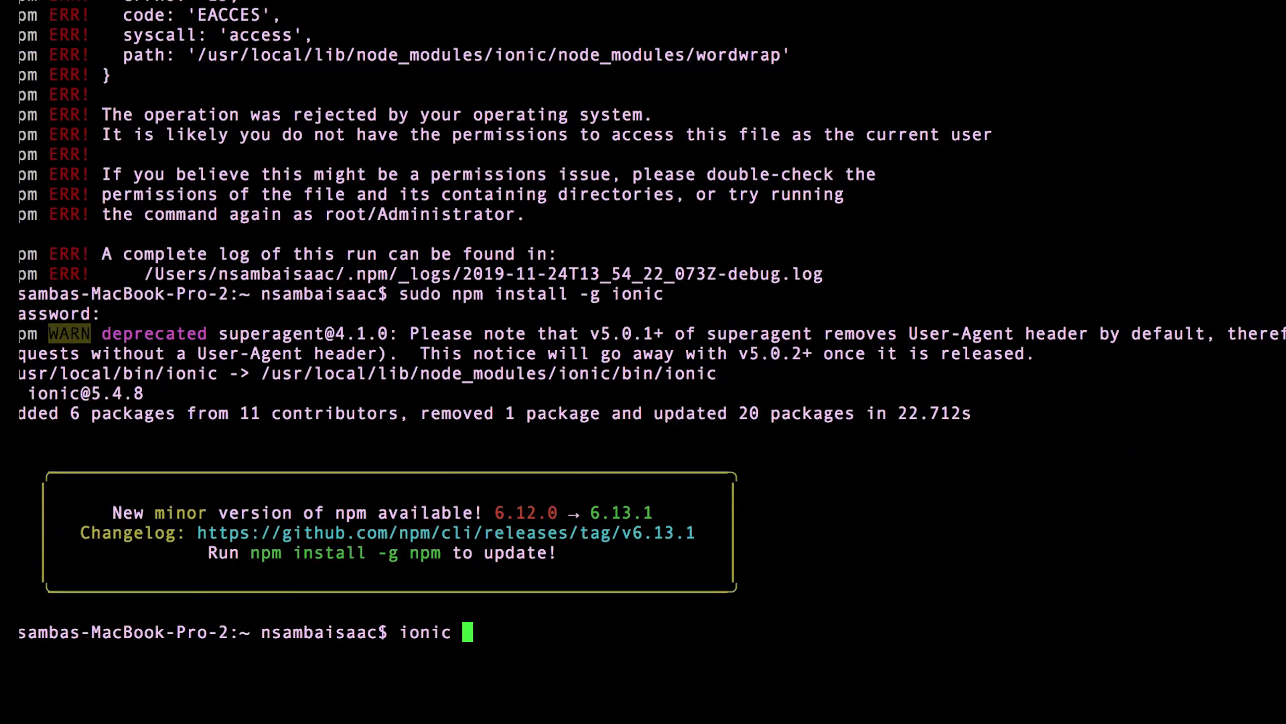
text(start)
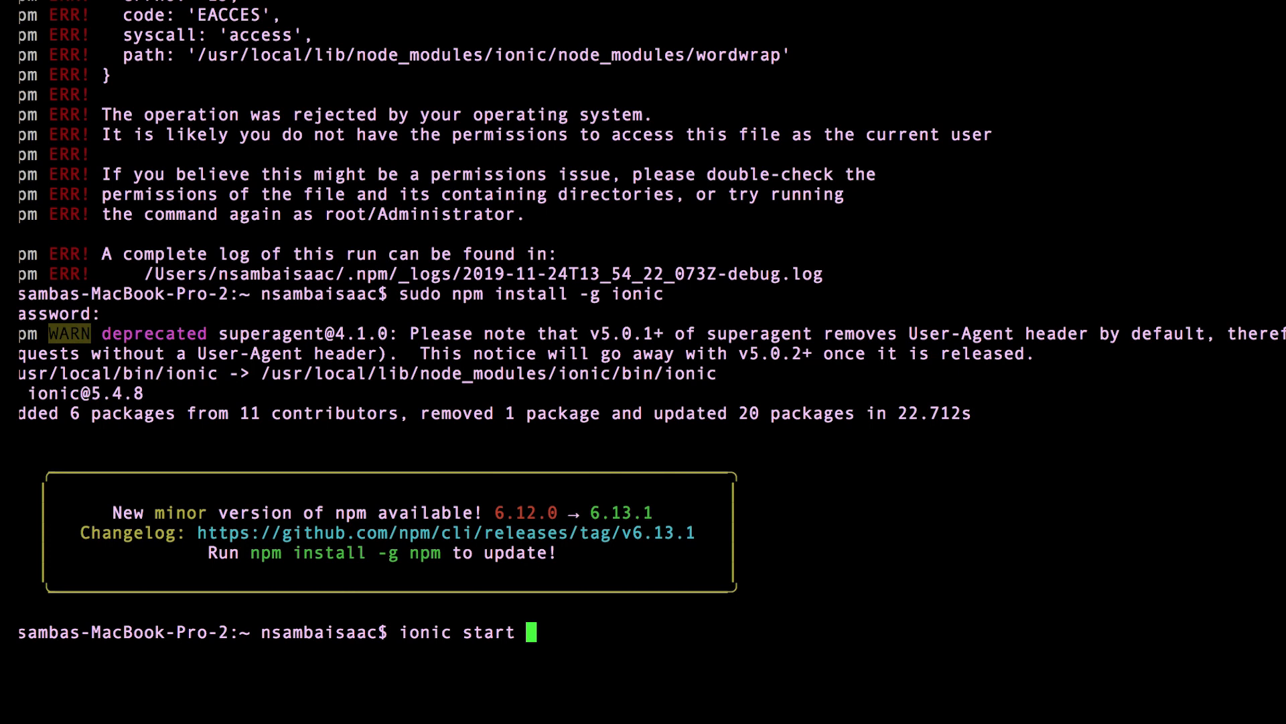
text(news)
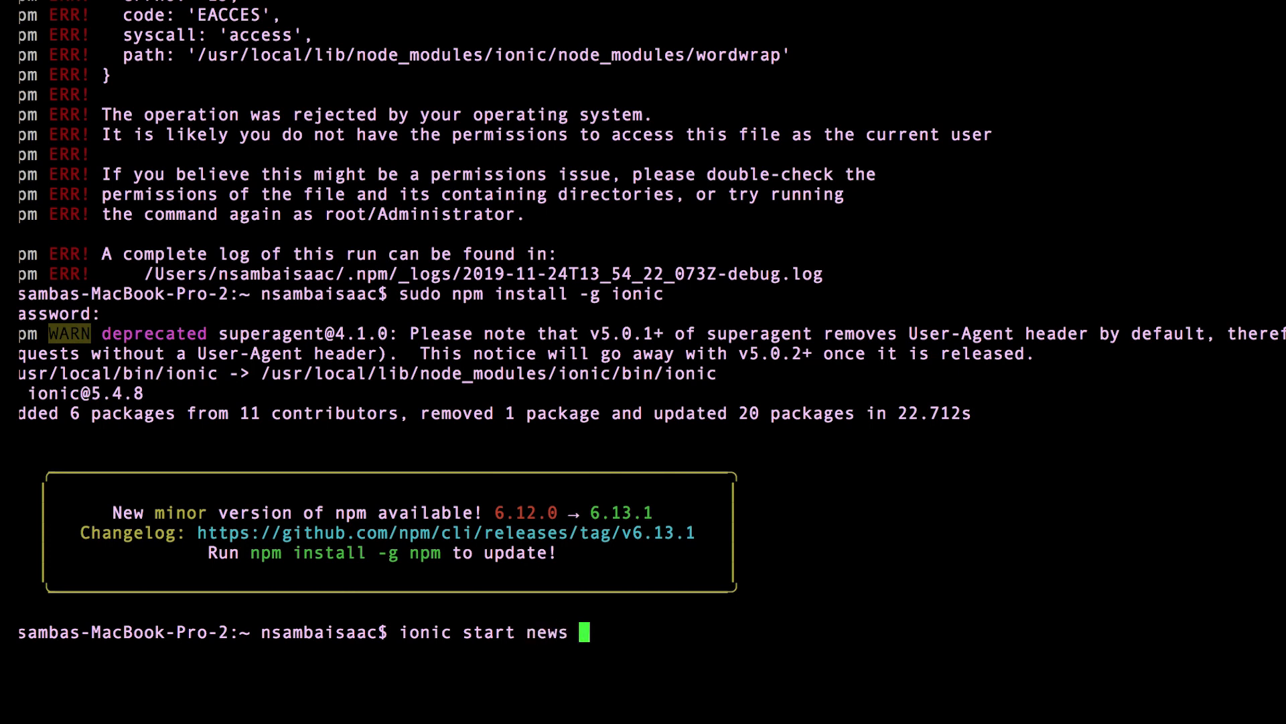
text(app)
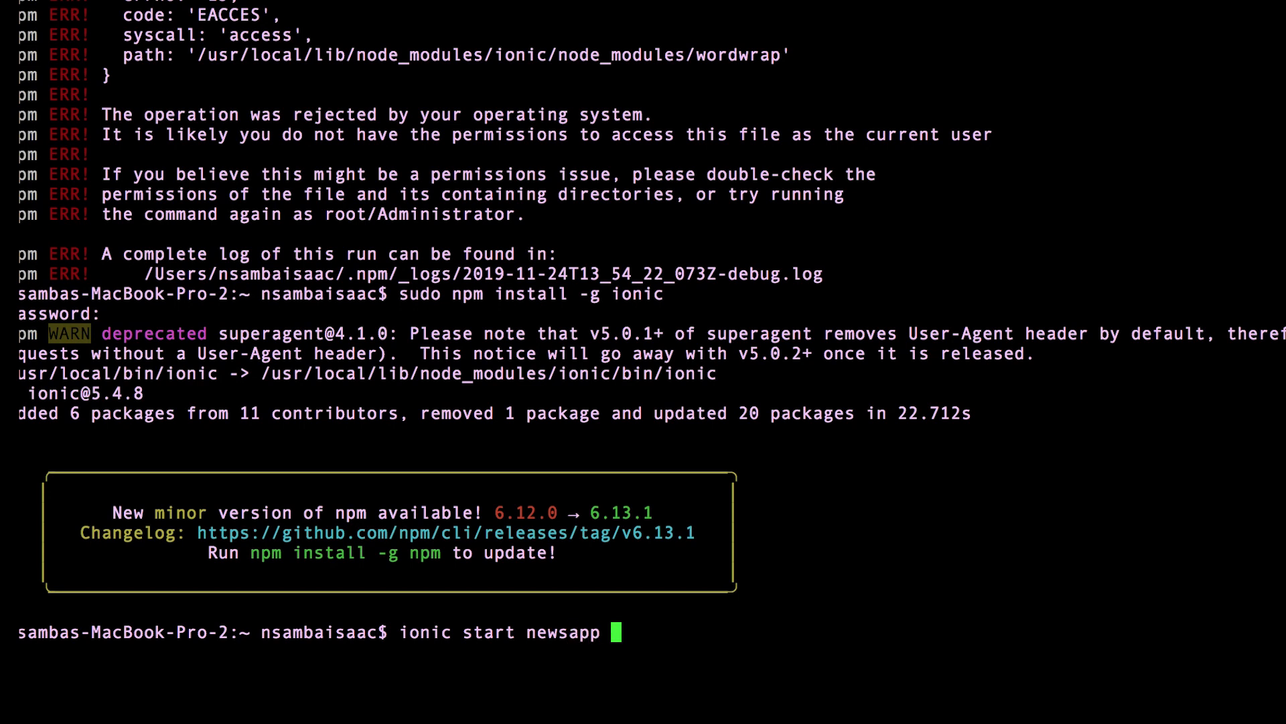
text(bl)
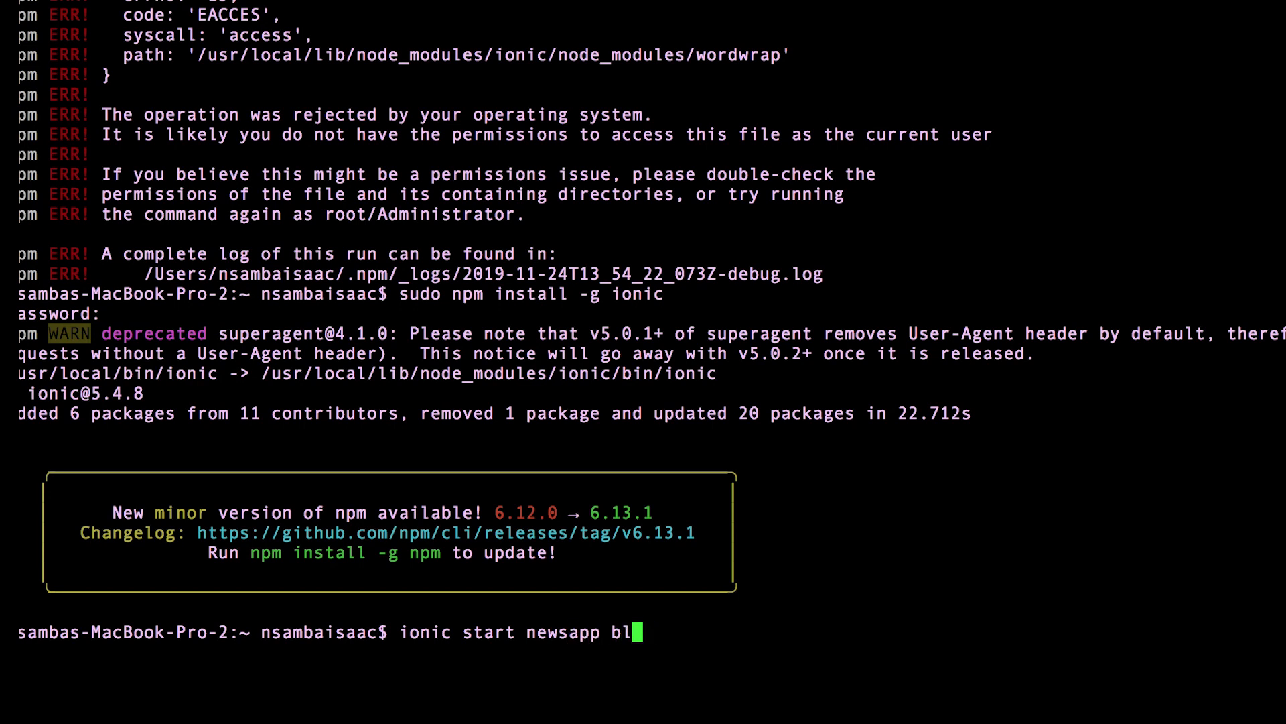
key(Backspace)
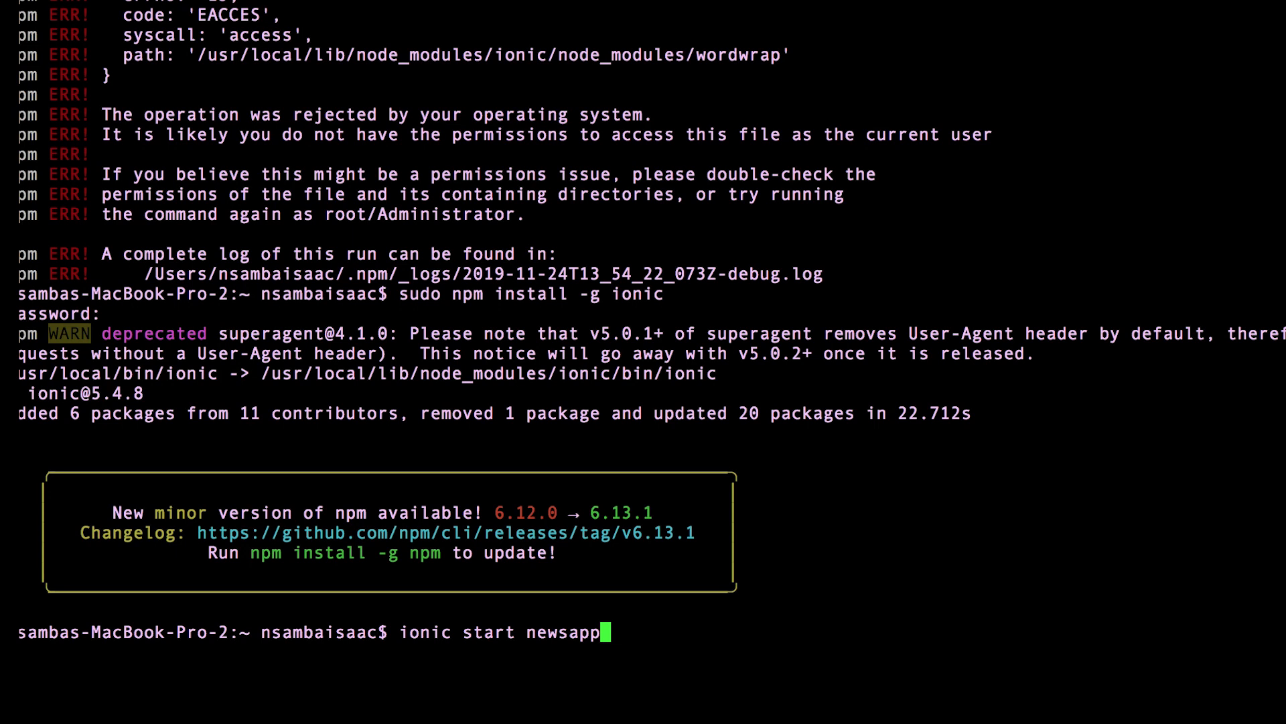
text(--)
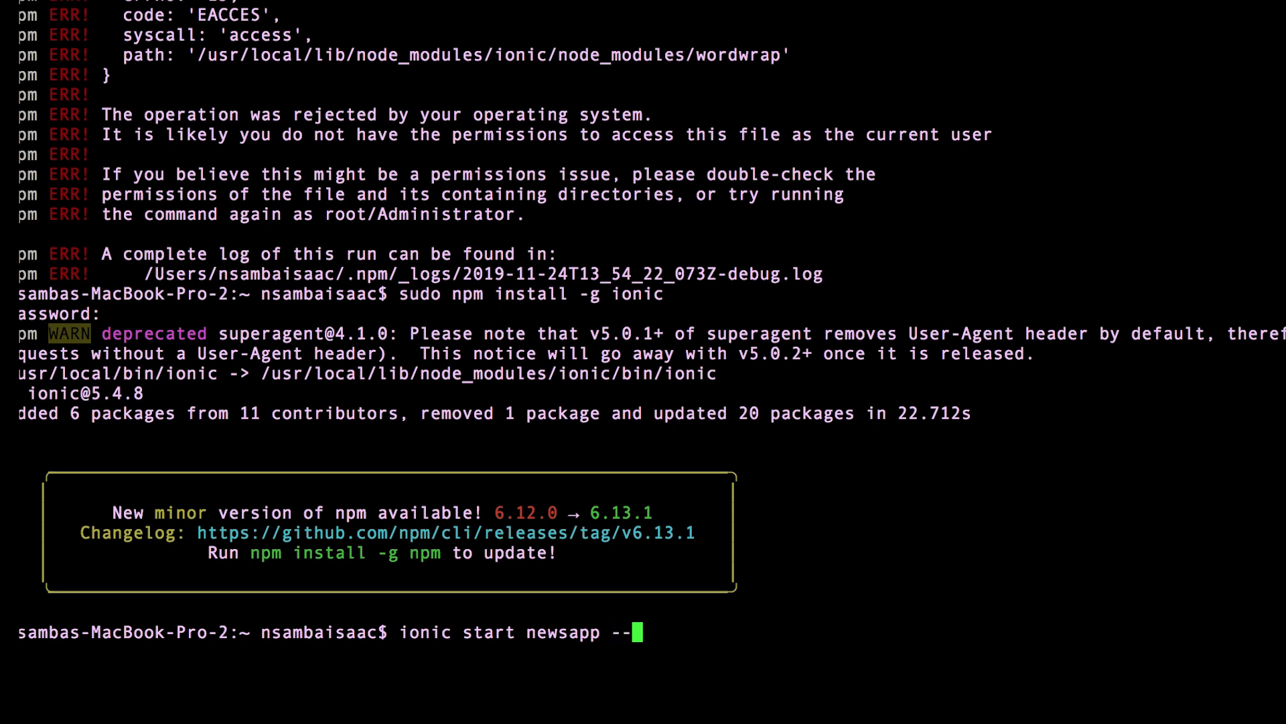
text(type=)
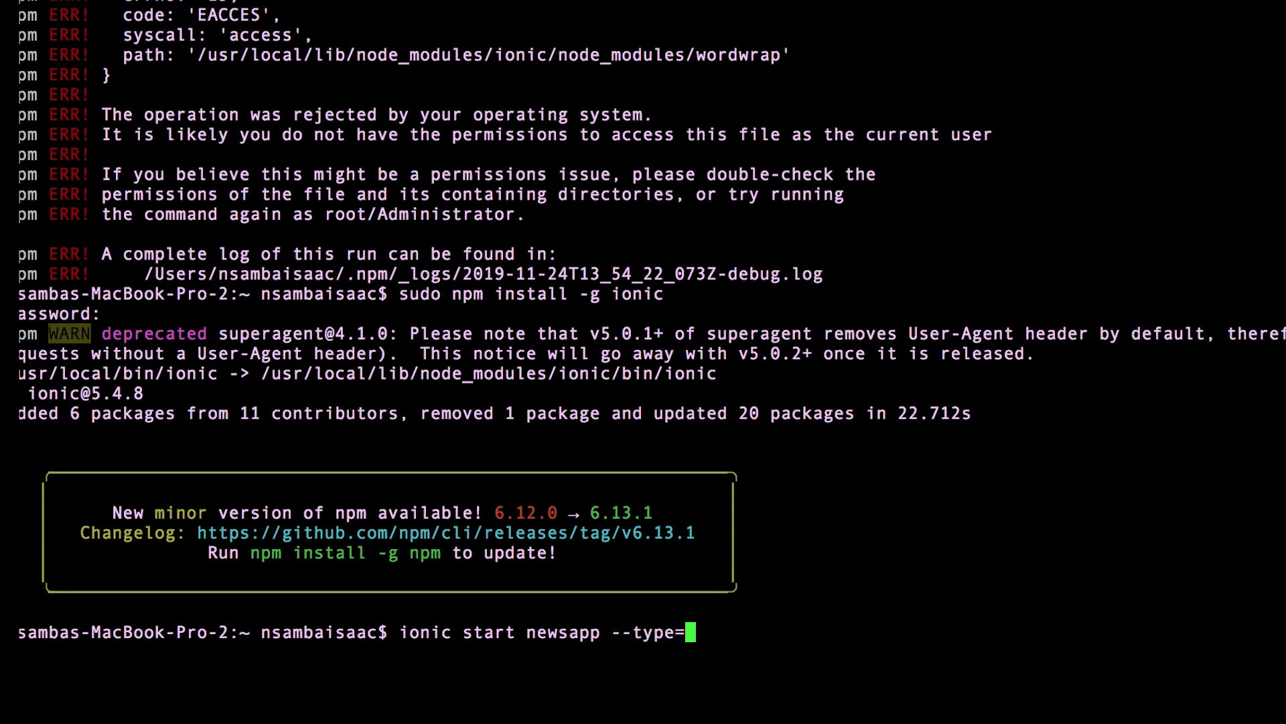
text(angu)
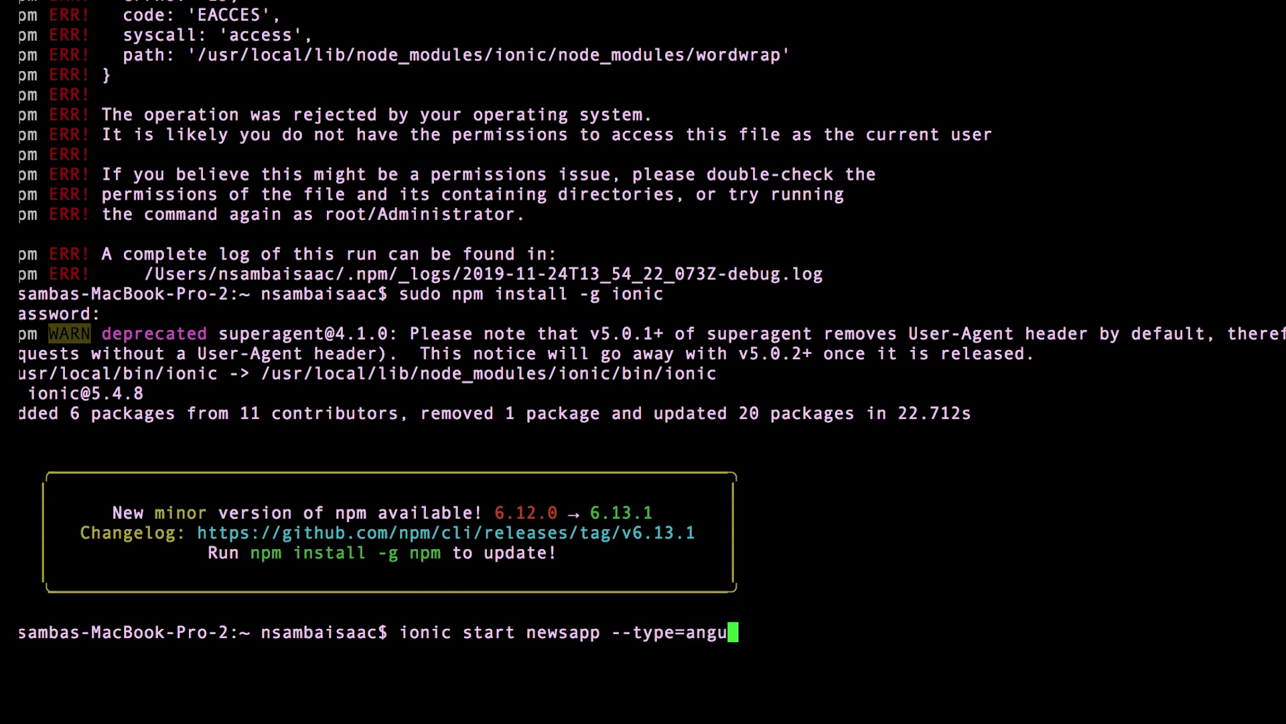
text(lar)
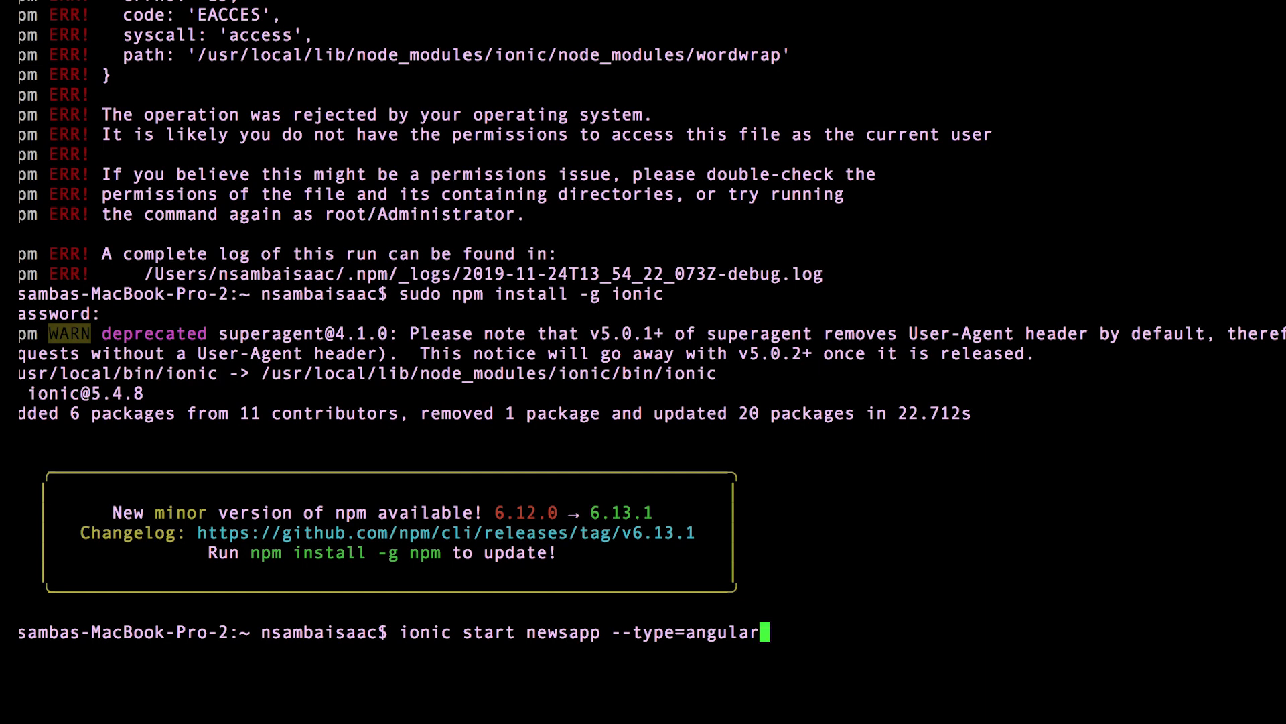
key(enter)
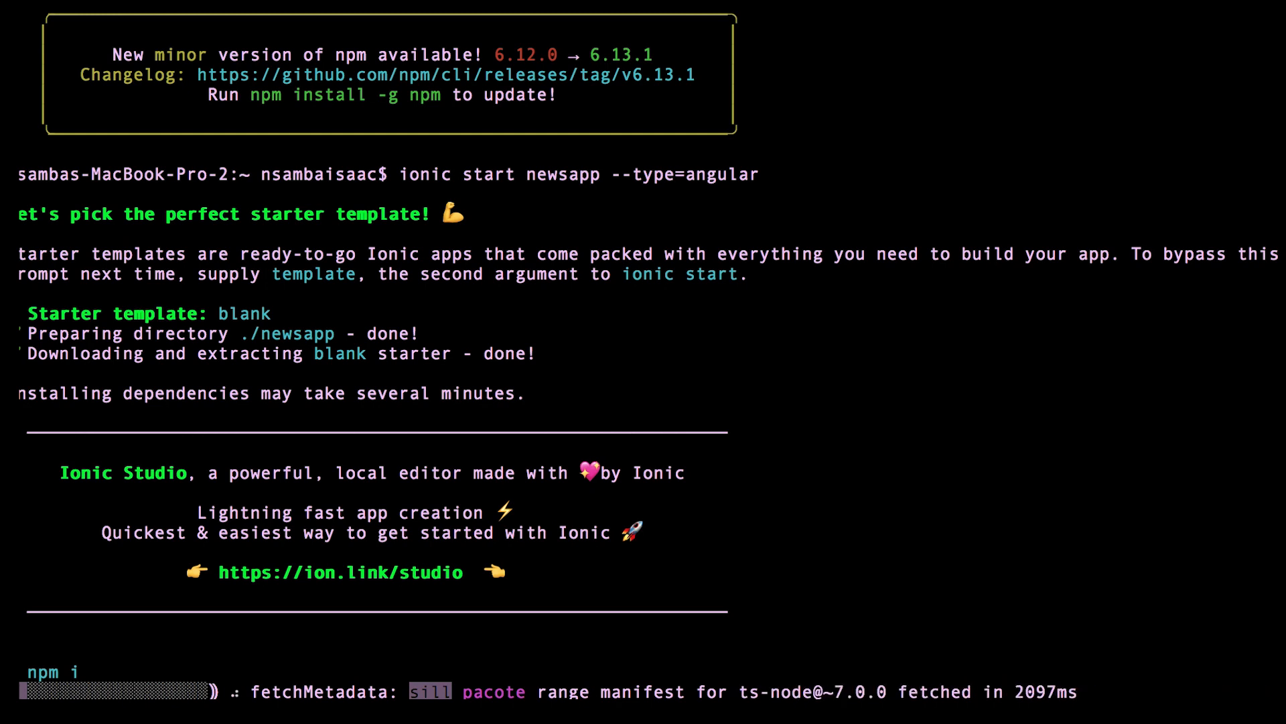
mouse_move(755, 471)
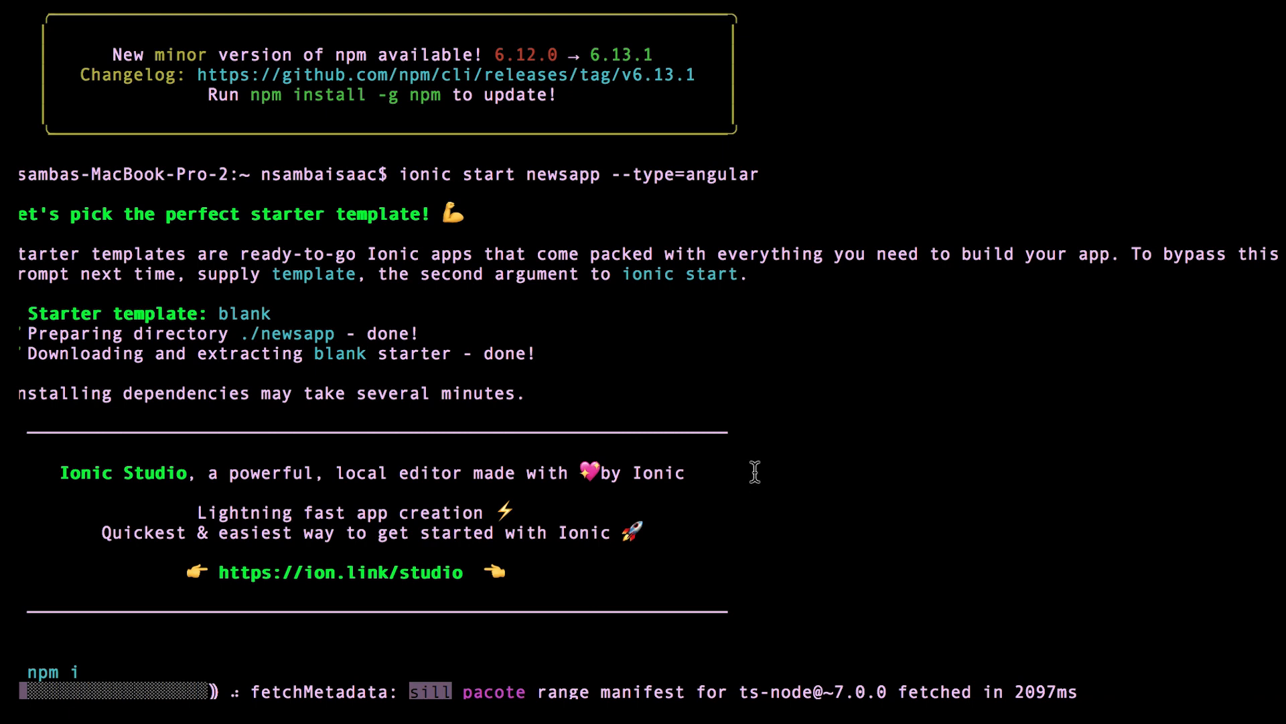
- Follow the scaffold output until the initial git commit and next-steps hint appear
scroll(down, 3)
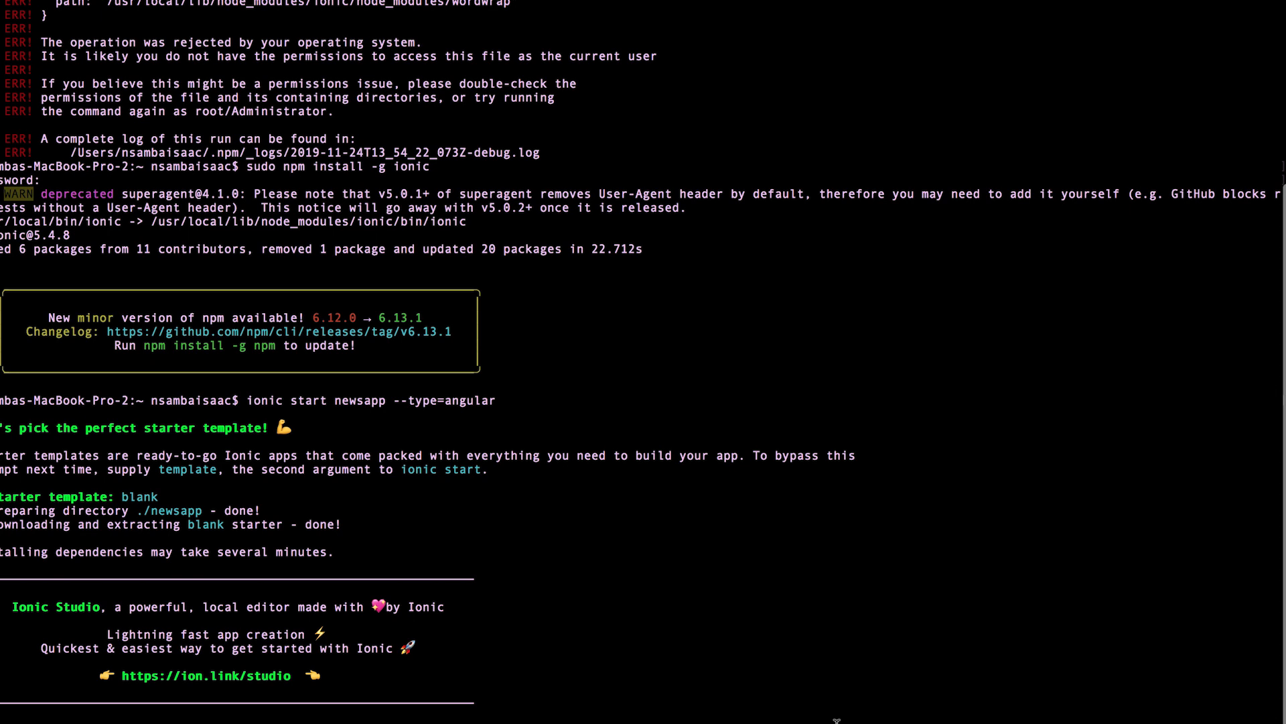
mouse_move(871, 709)
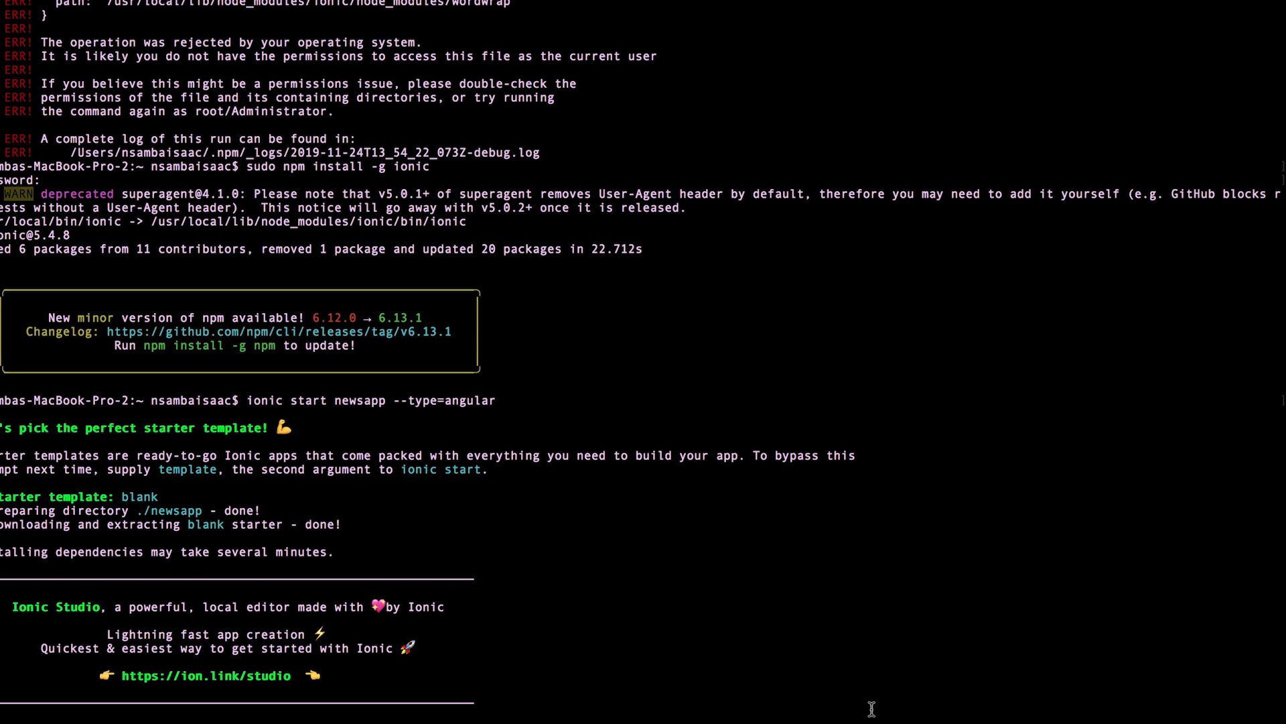
scroll(down, 3)
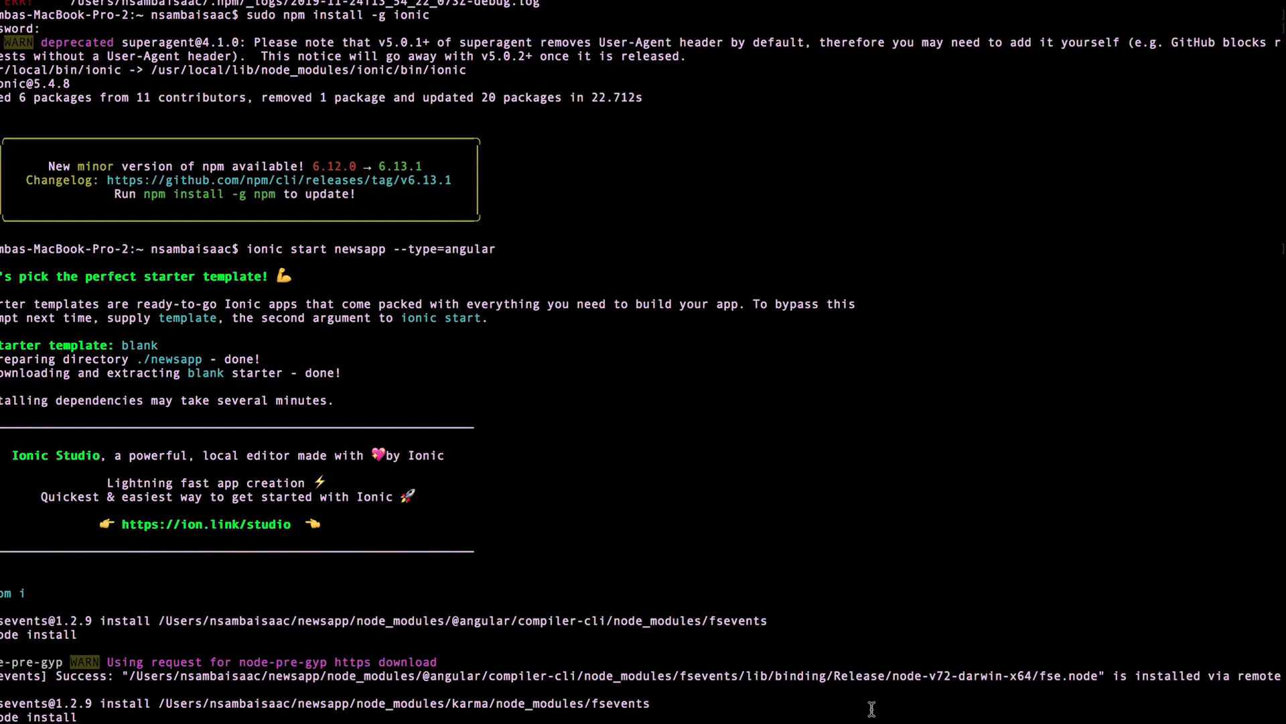
scroll(down, 3)
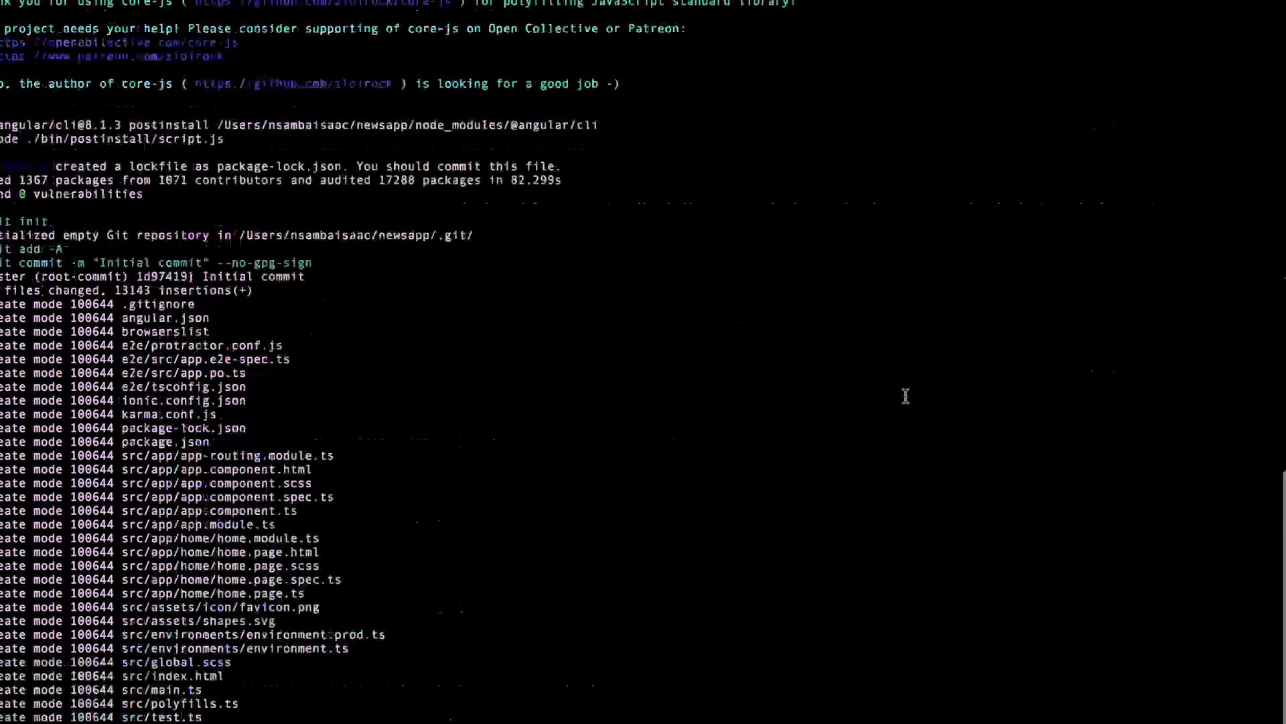
scroll(down, 3)
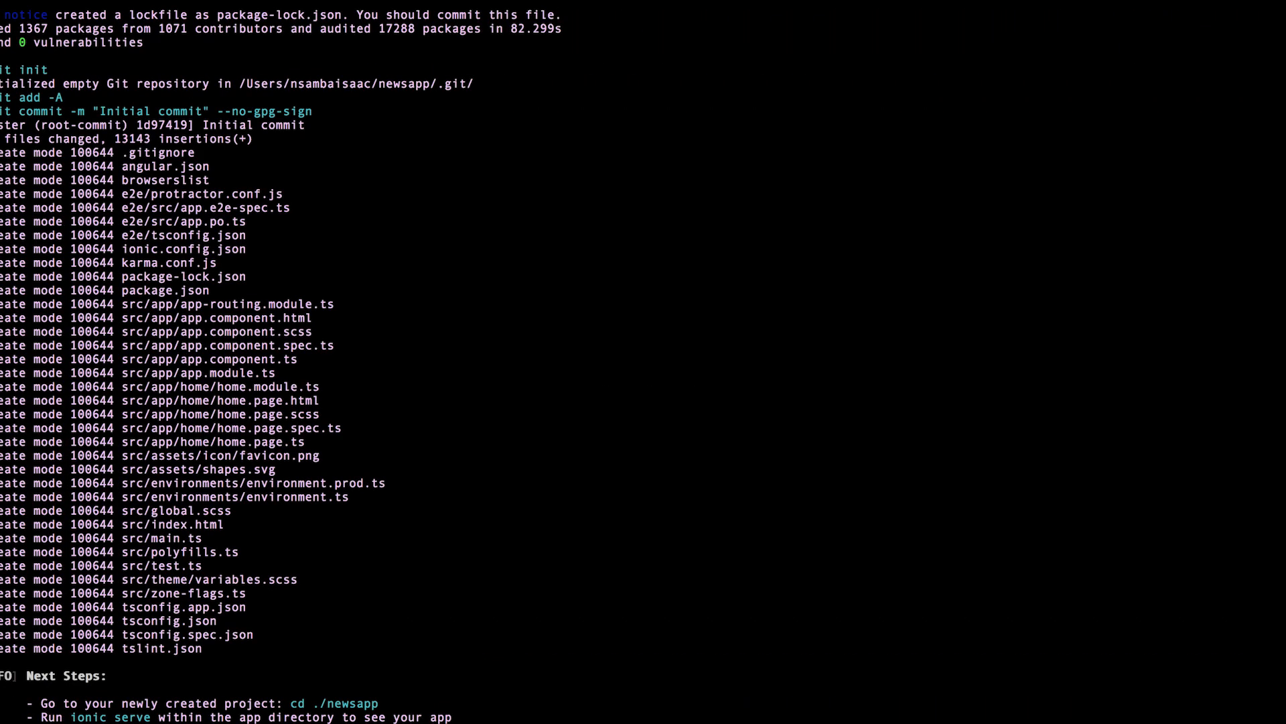
scroll(down, 3)
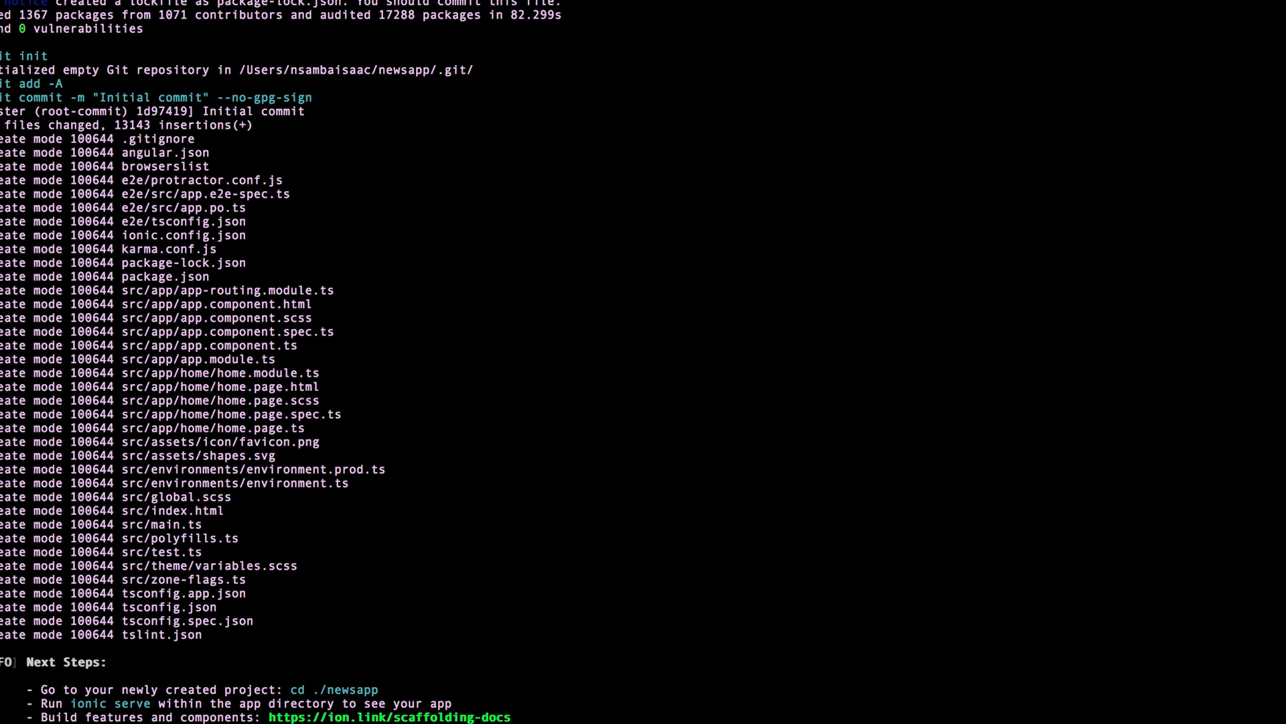
scroll(down, 3)
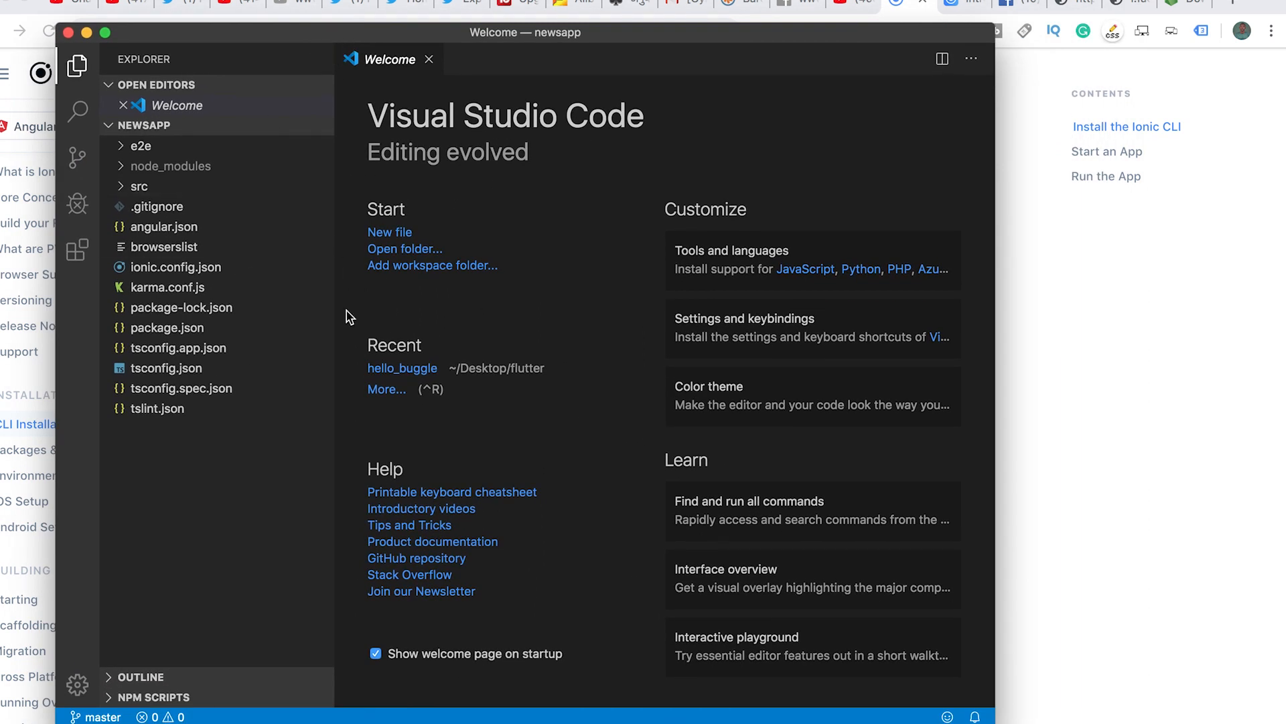
mouse_move(943, 422)
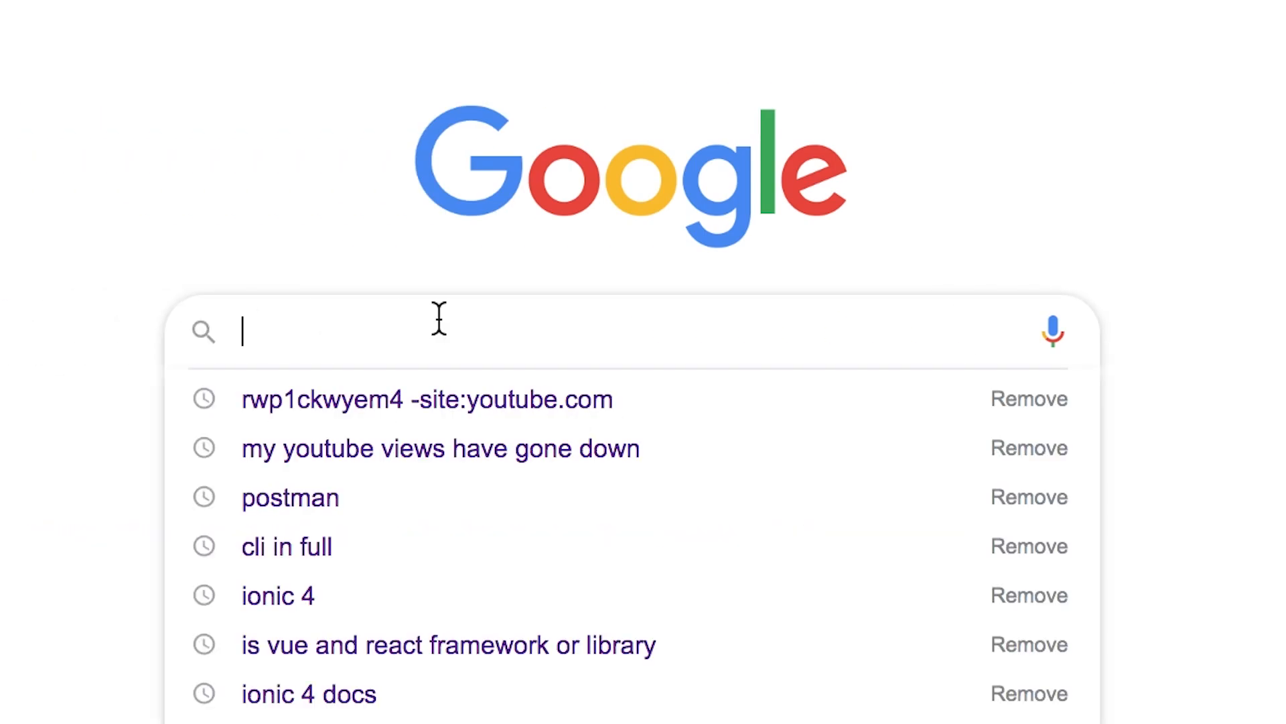
- Search vscode and reach the Visual Studio Code download page at code.visualstudio.com
text(vscode)
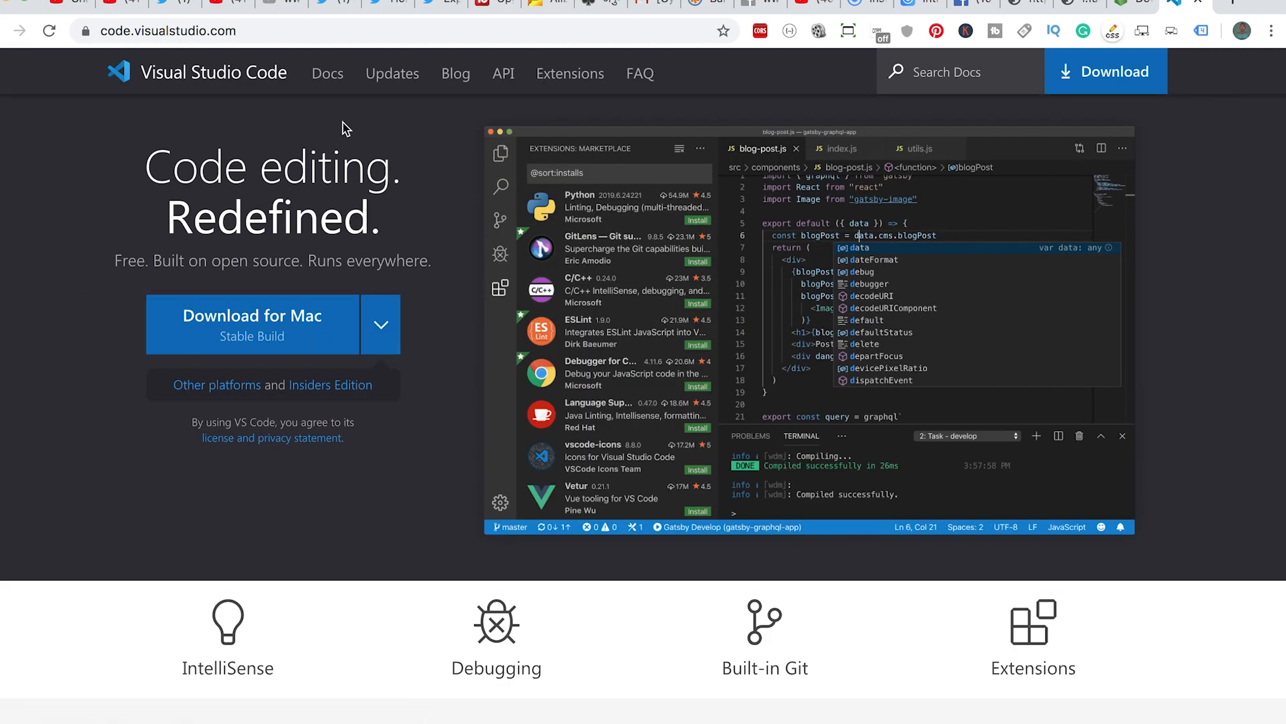
mouse_move(475, 298)
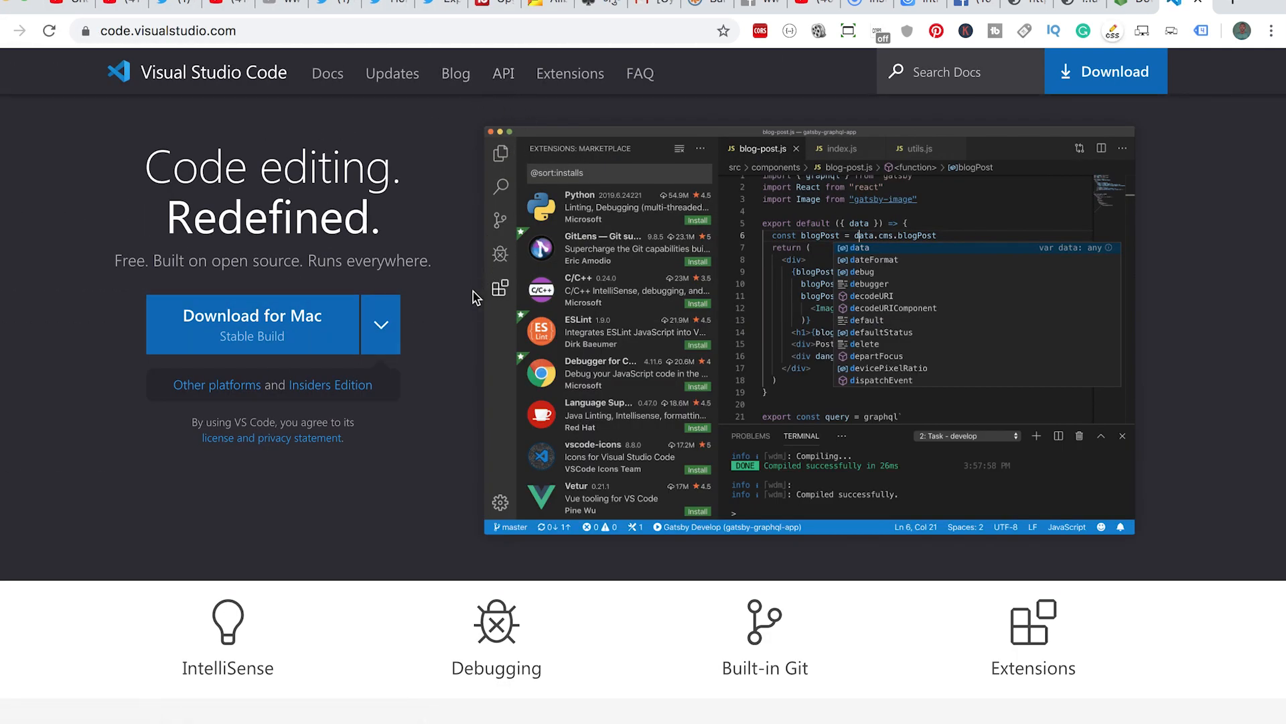
scroll(down, 3)
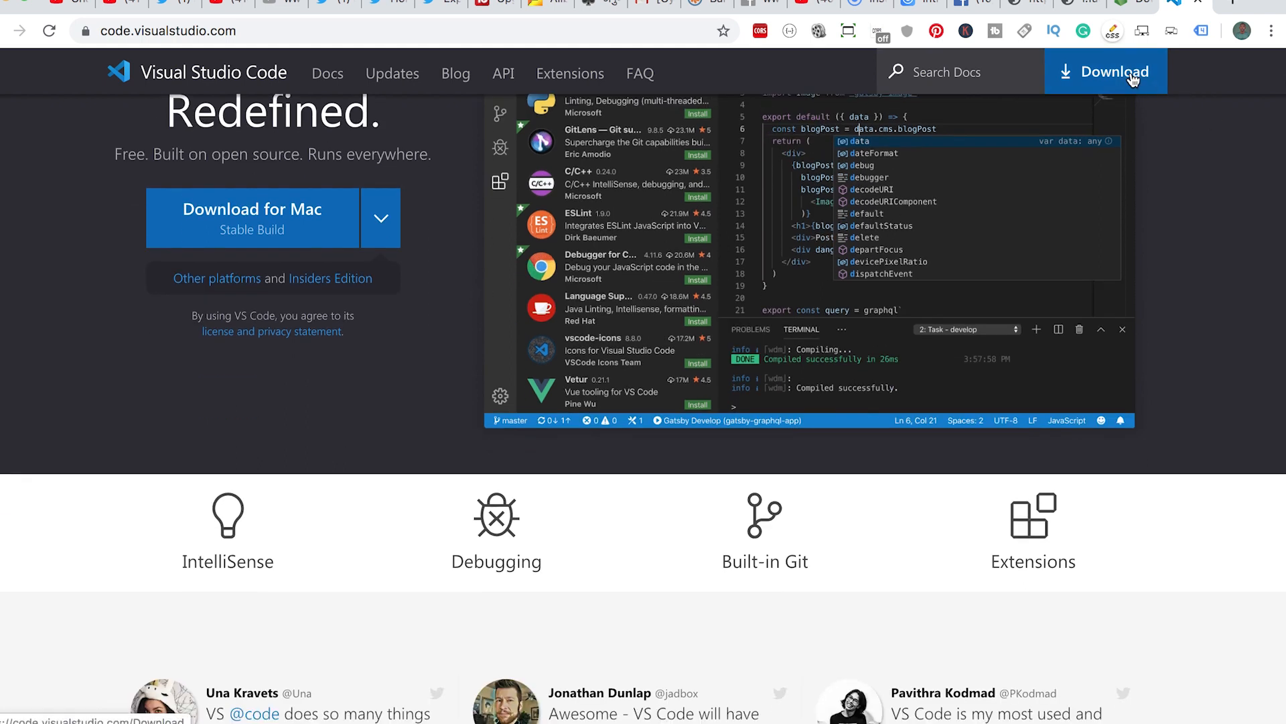
click(1104, 73)
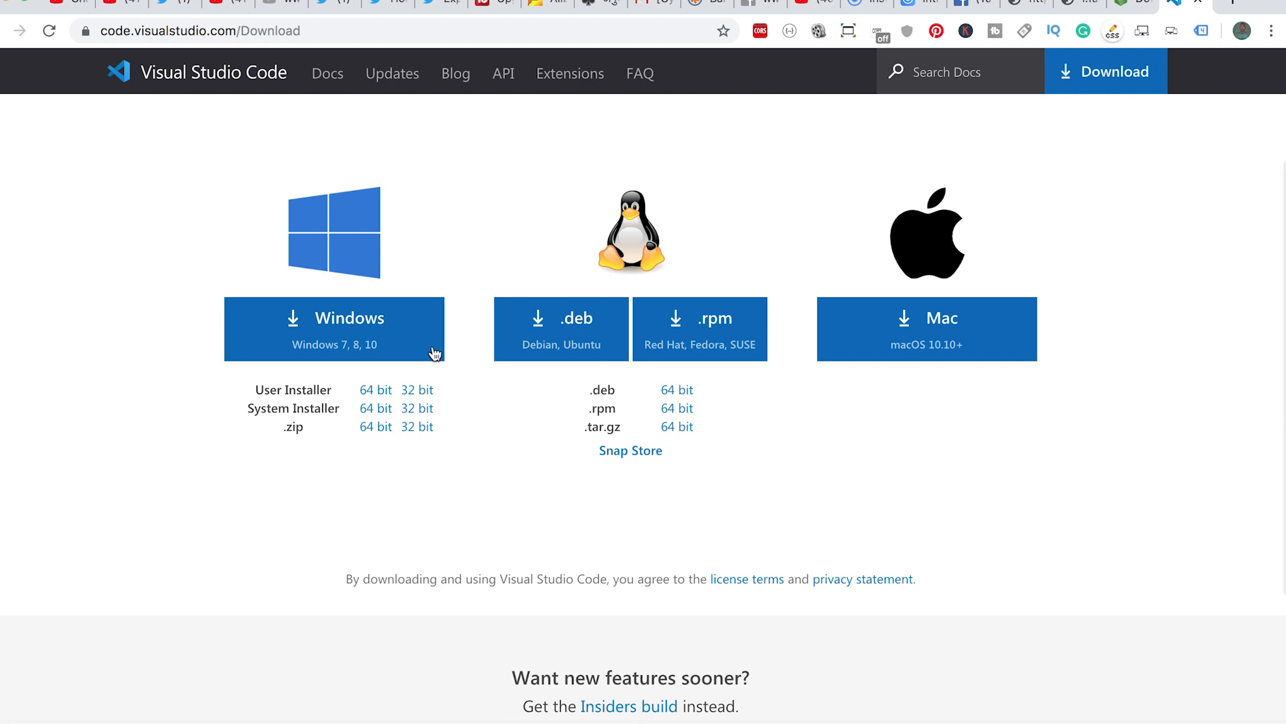
mouse_move(340, 374)
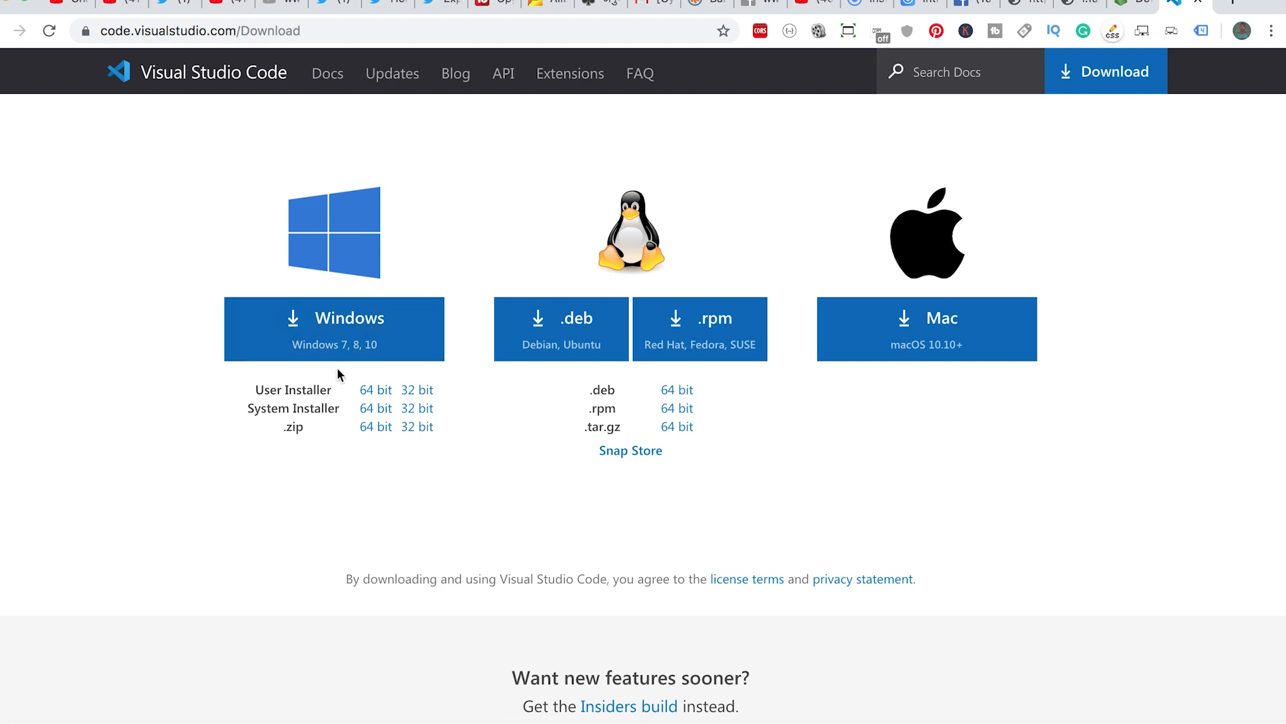
mouse_move(339, 375)
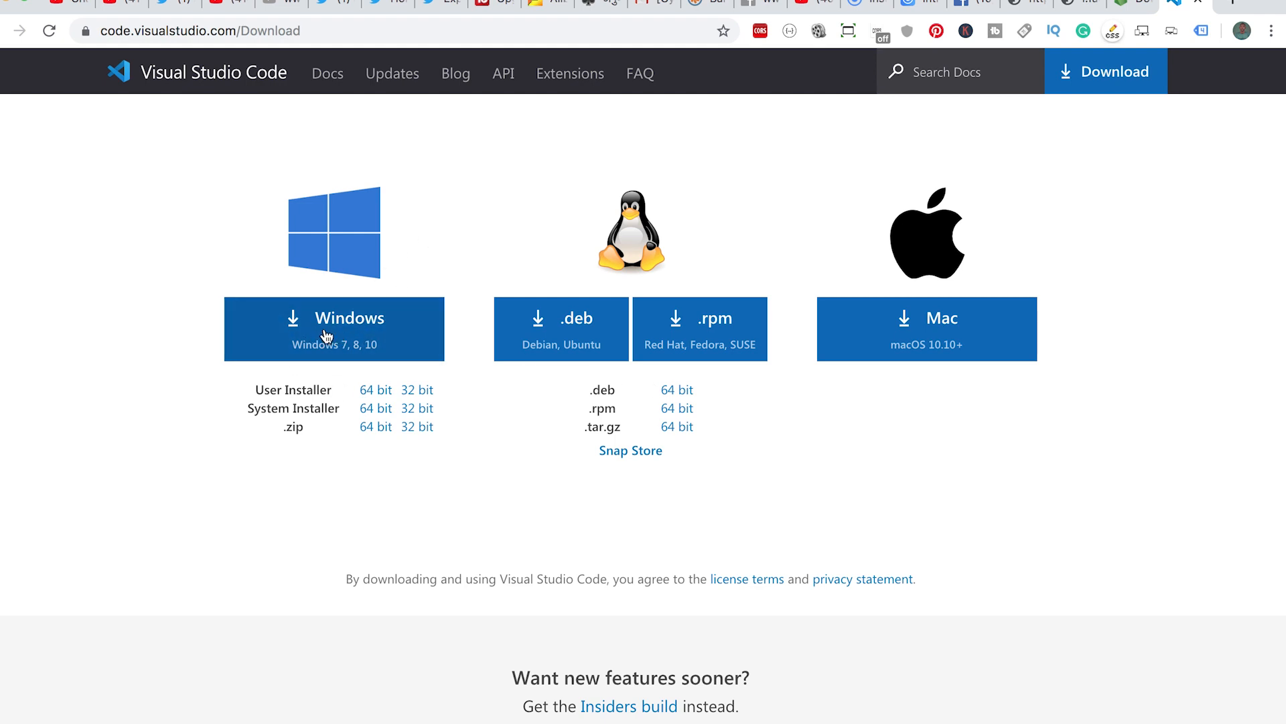
- Start the Mac build of Visual Studio Code downloading, landing on the thank-you page
click(925, 328)
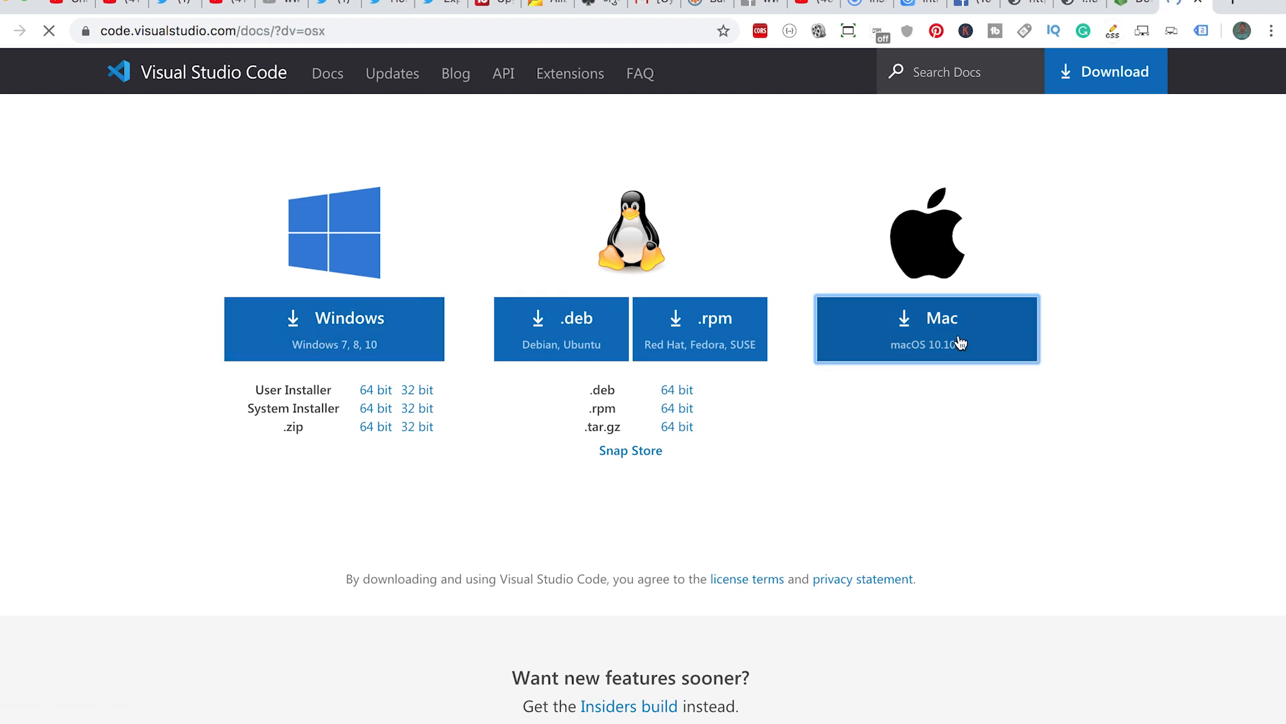
click(926, 329)
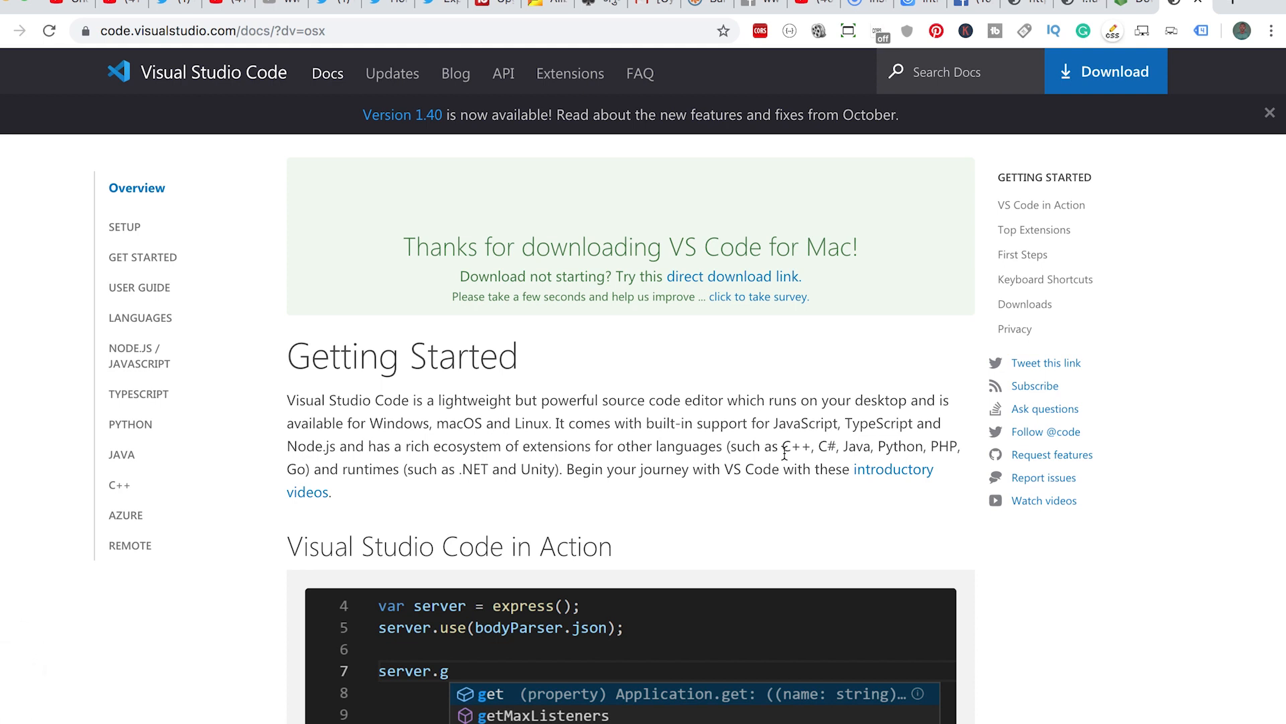
scroll(down, 3)
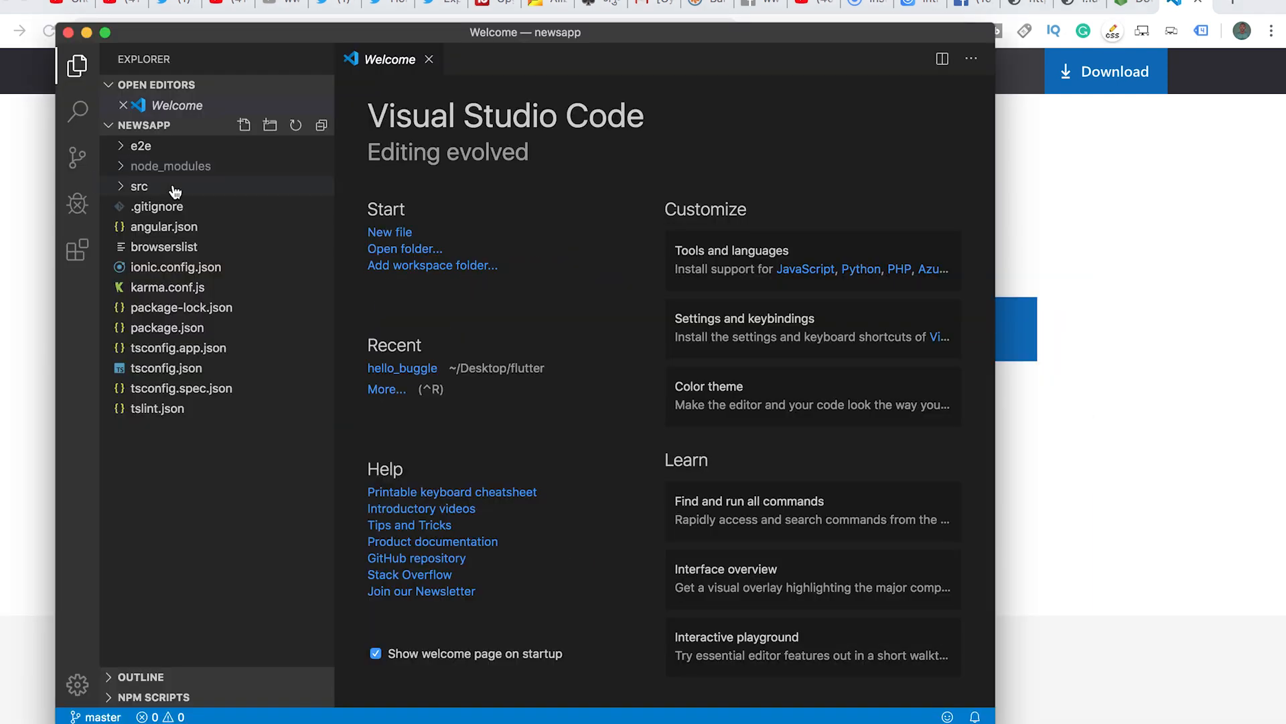
- Expand the src folder and review the dependencies listed in package.json
click(138, 185)
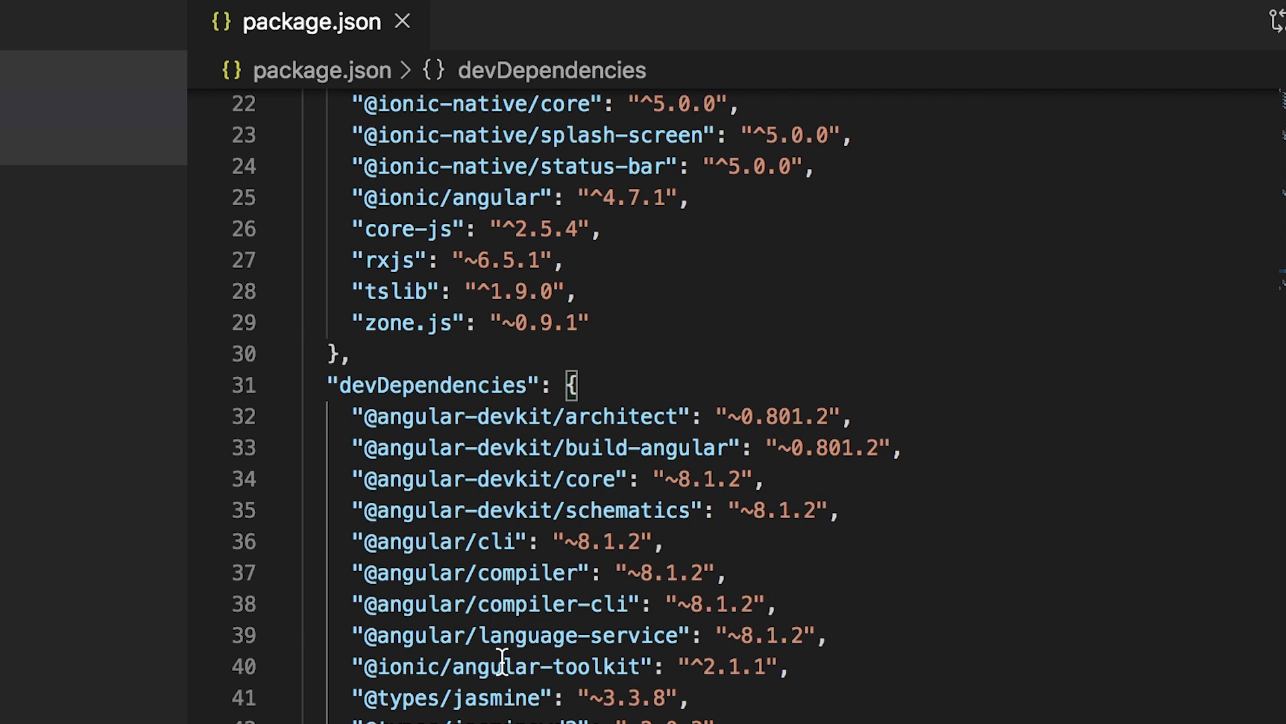
scroll(up, 3)
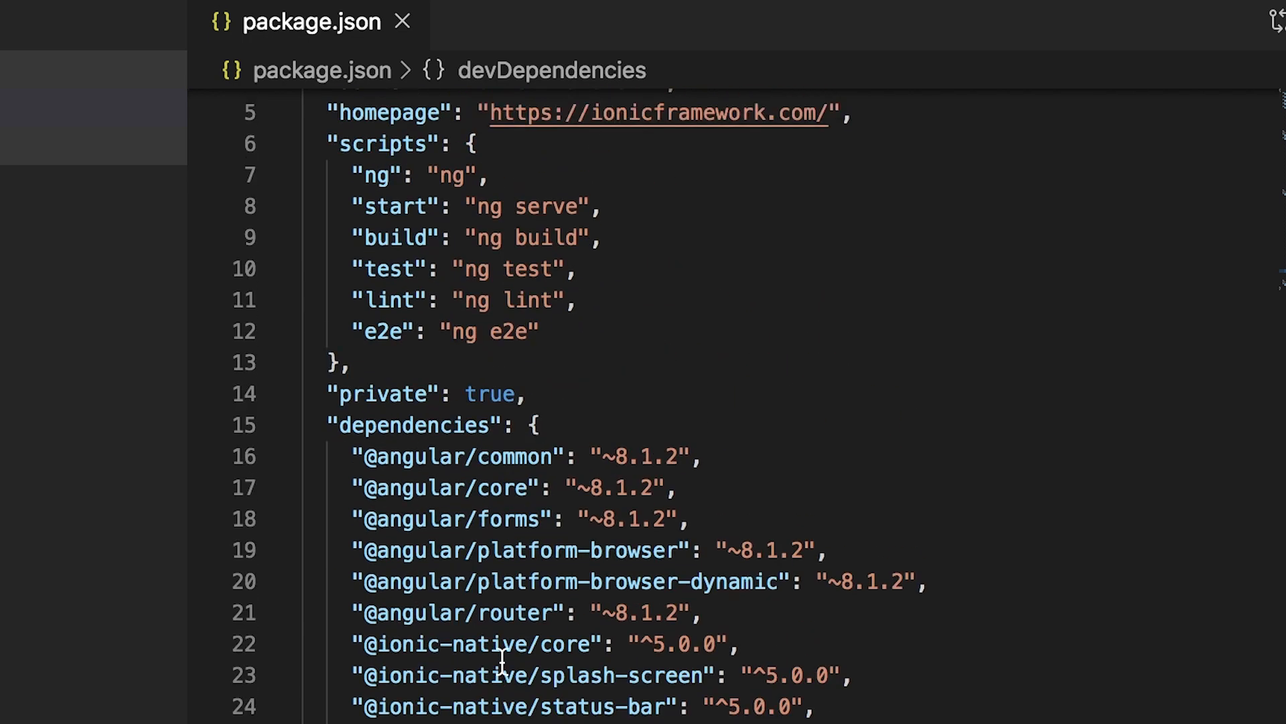
scroll(down, 3)
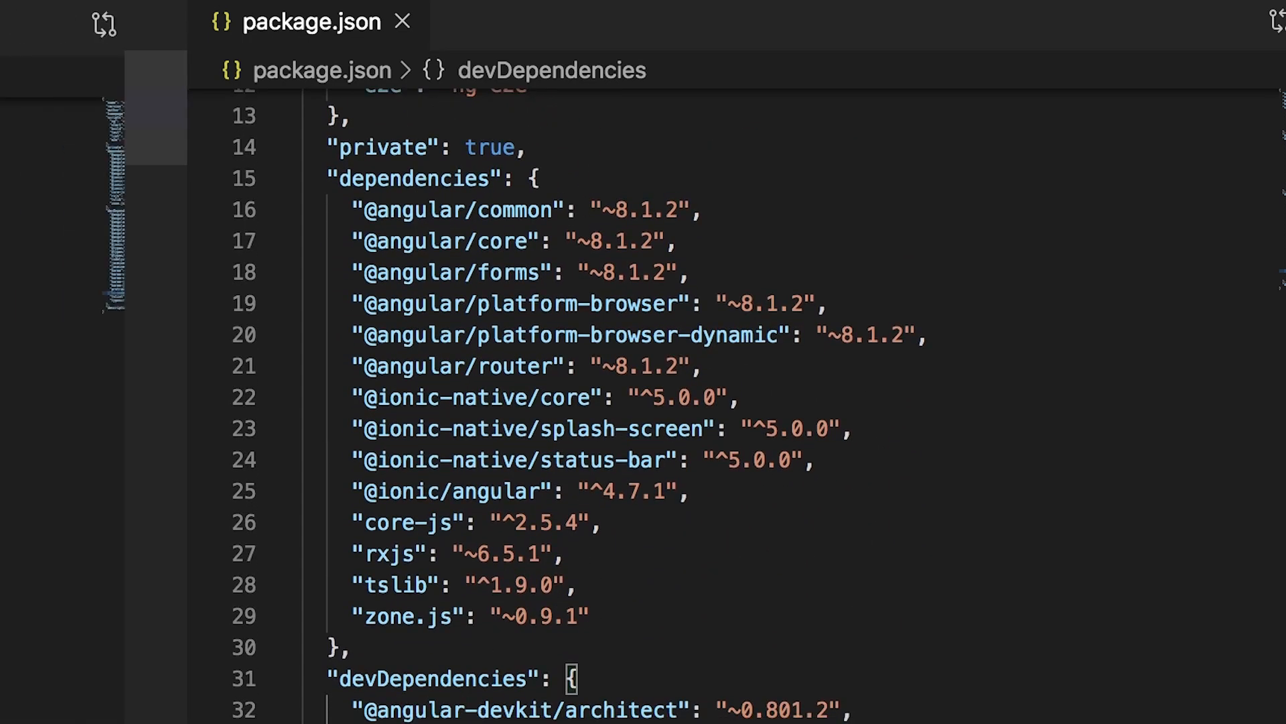
scroll(down, 3)
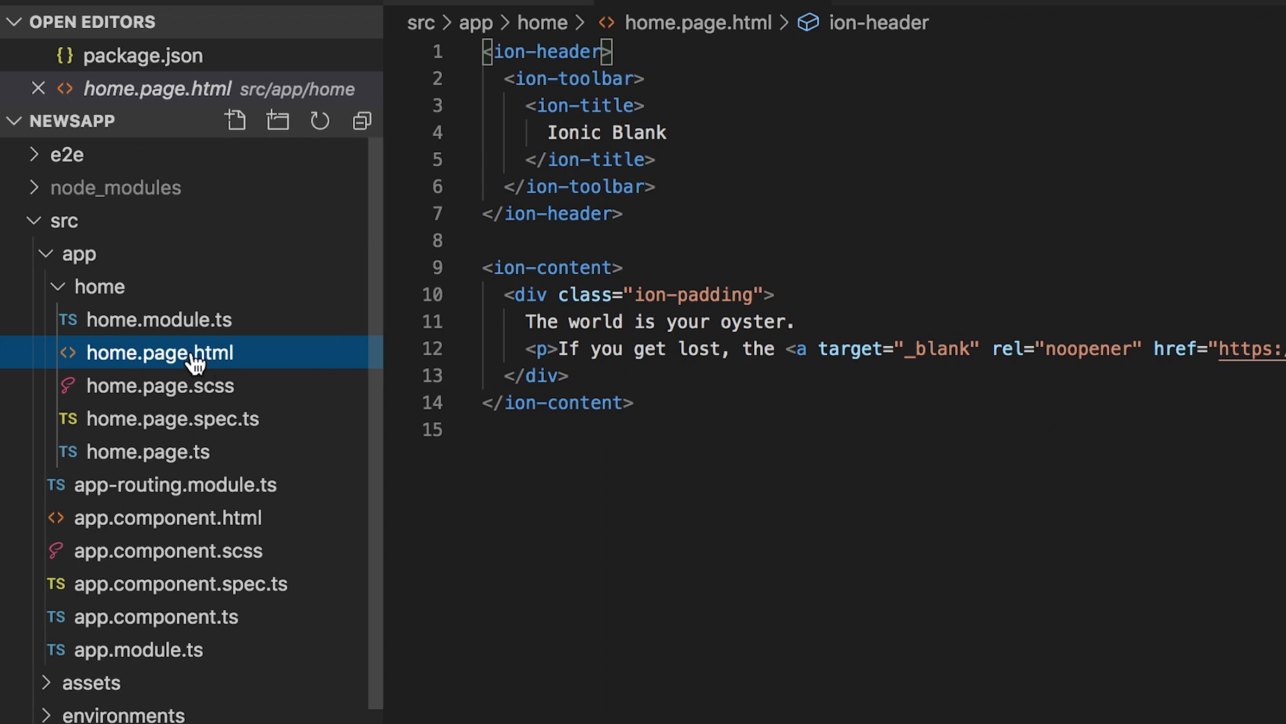
mouse_move(212, 418)
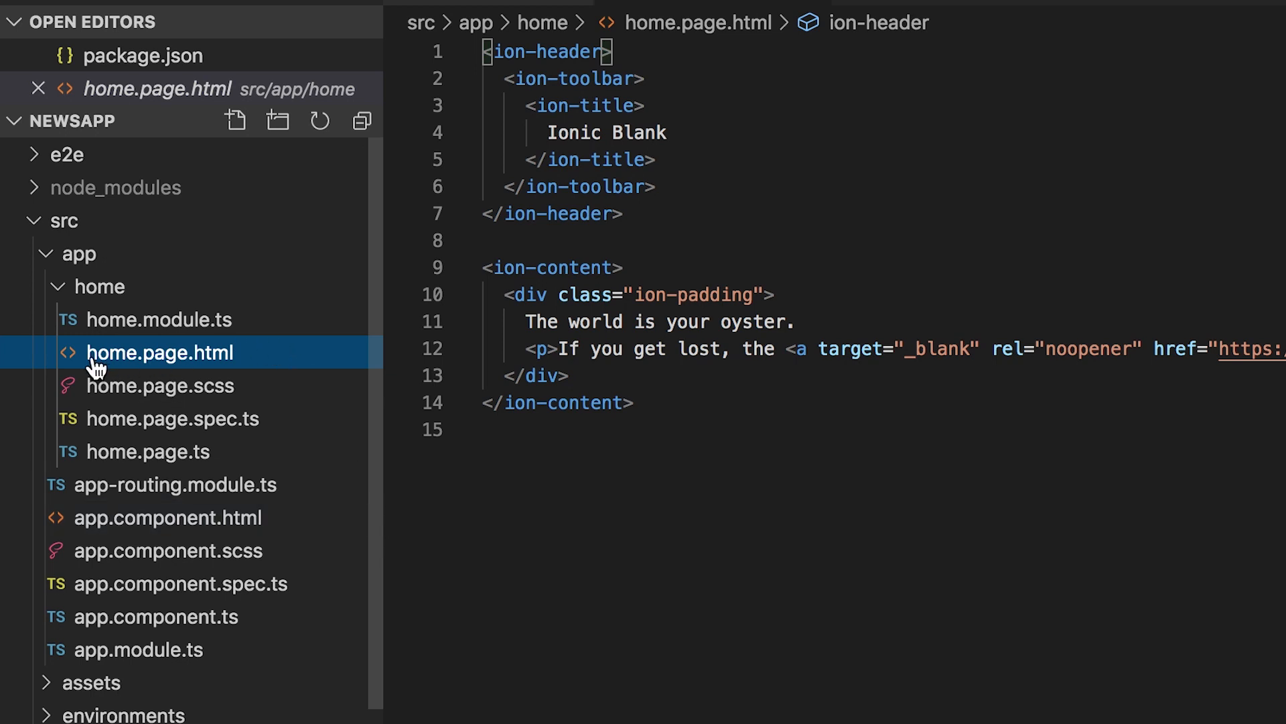
mouse_move(197, 370)
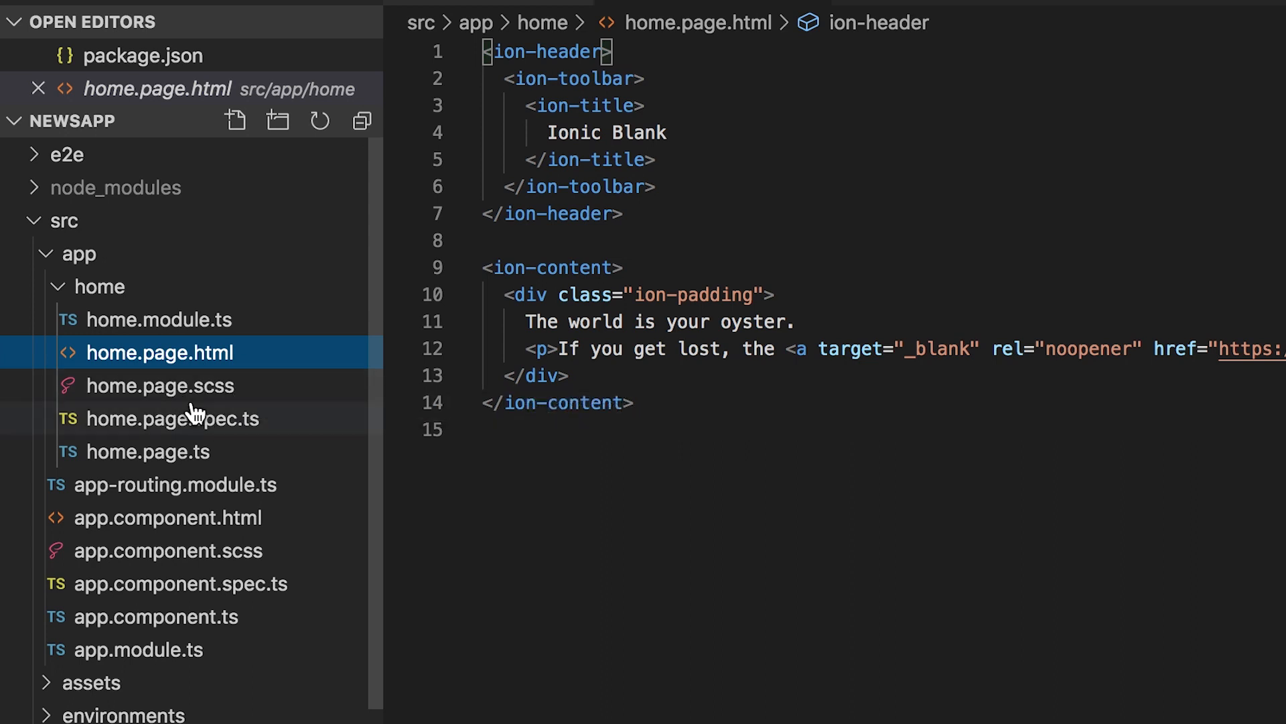
mouse_move(191, 407)
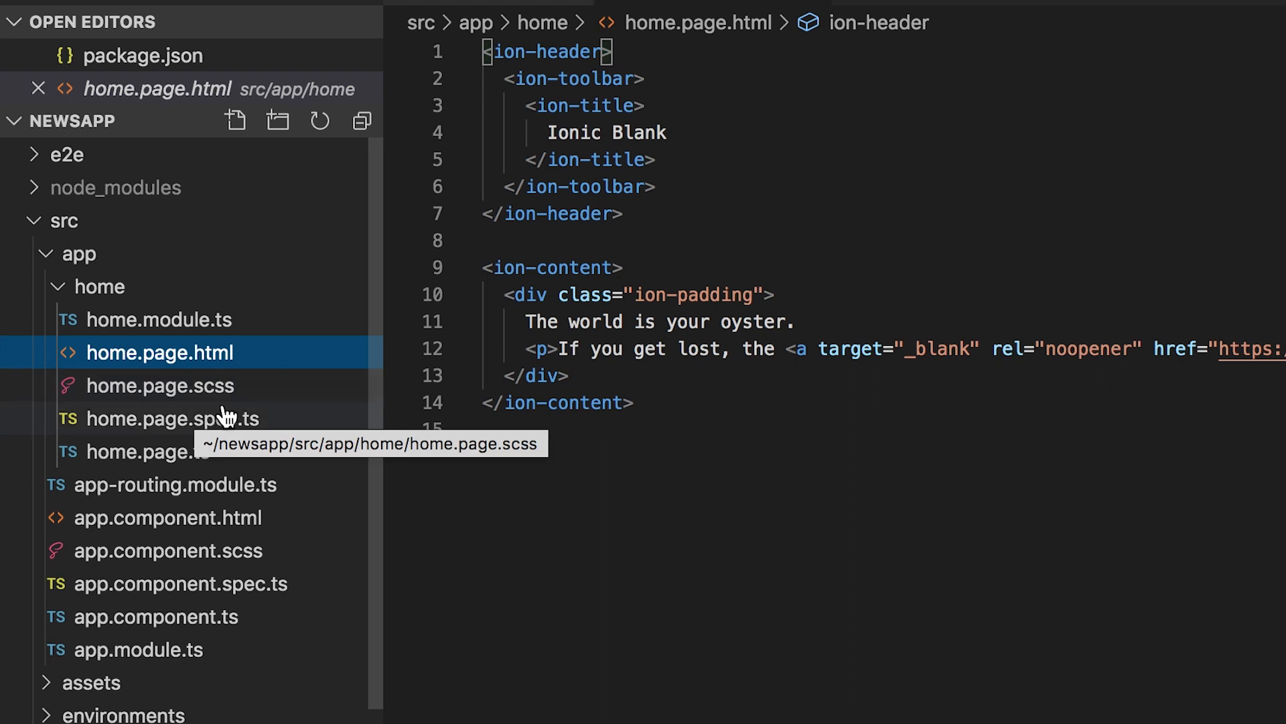
mouse_move(247, 418)
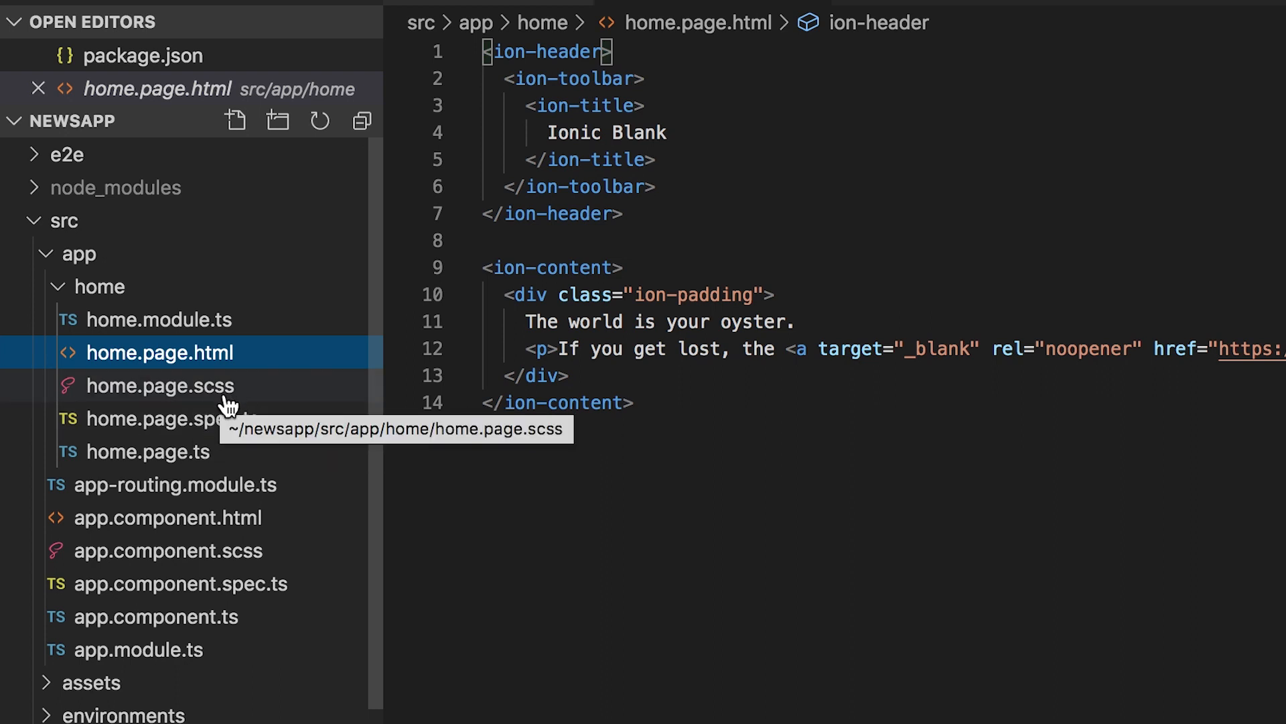
- Show the empty home.page.scss stylesheet from src/app/home
click(160, 385)
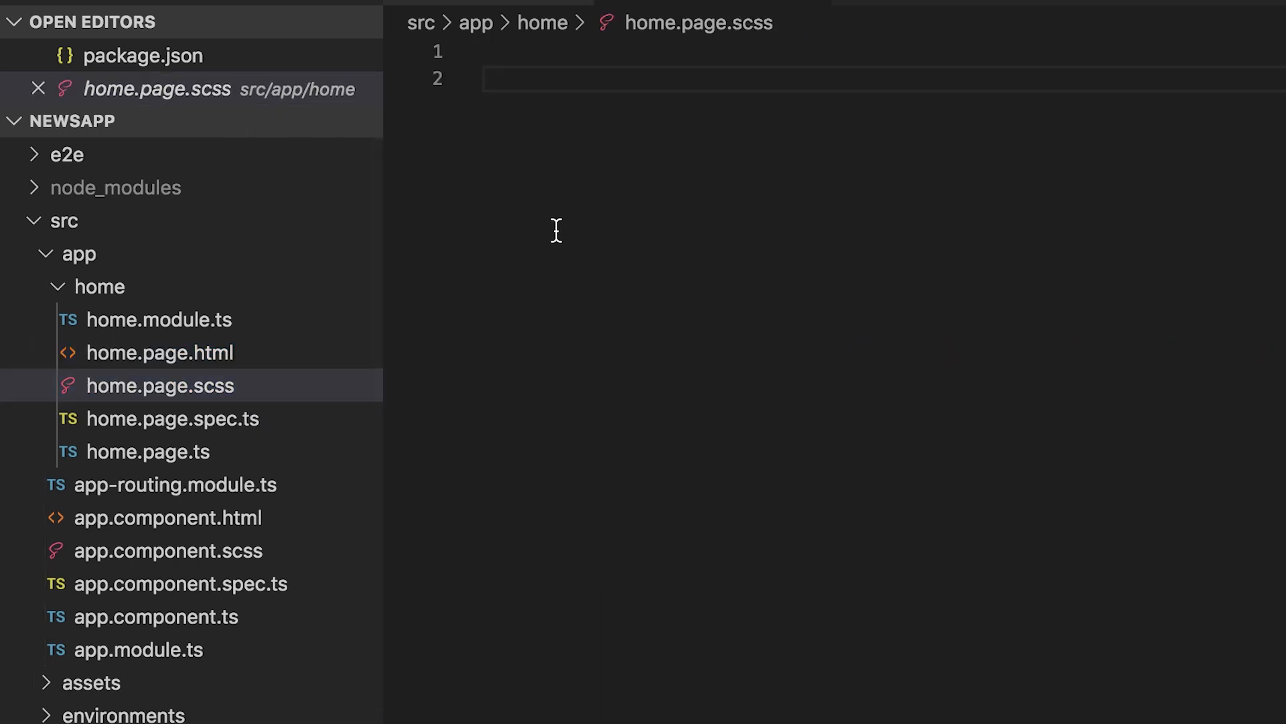